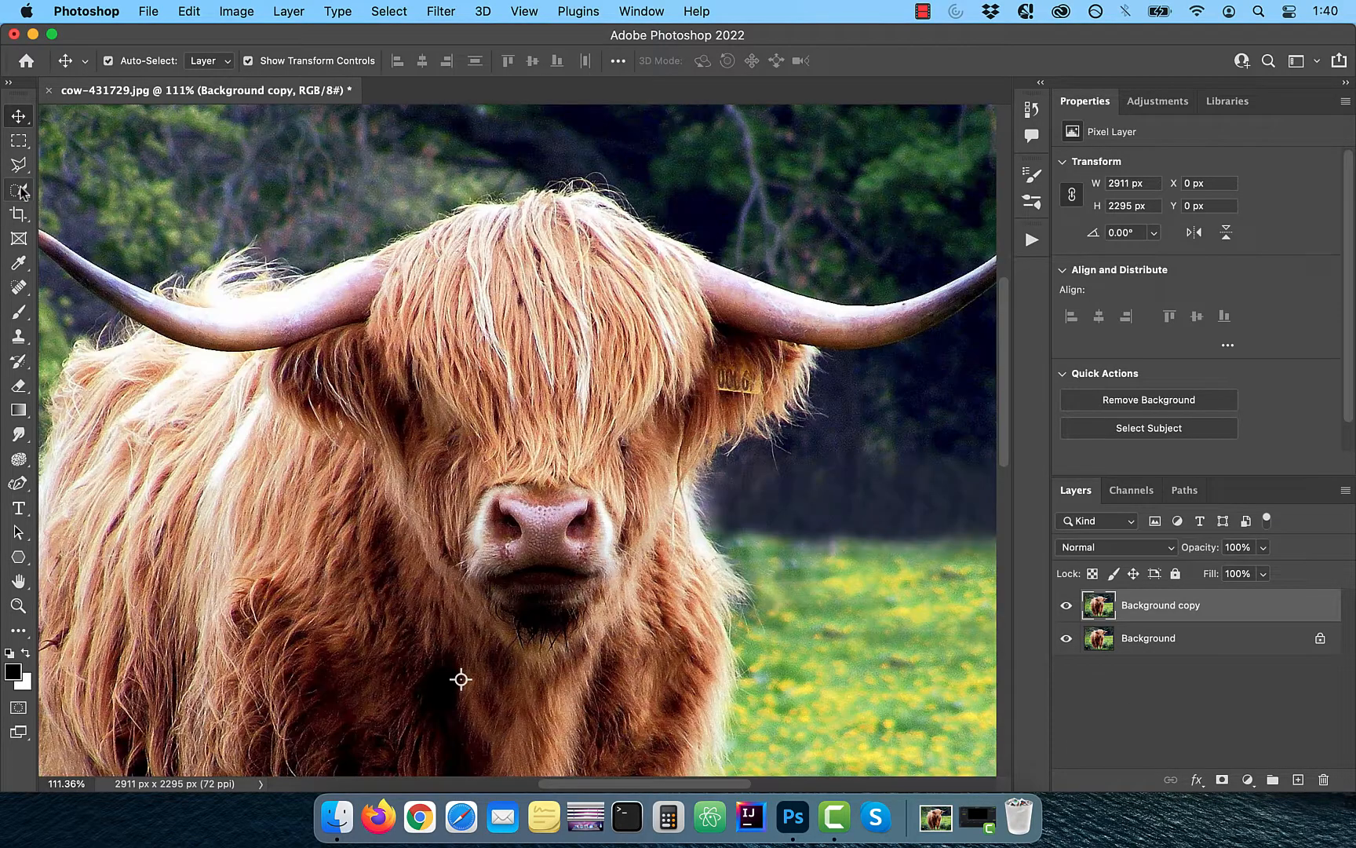
# Outline the left half of the cow's head and horn with the Polygonal Lasso and copy it to a new layer
pyautogui.click(19, 164)
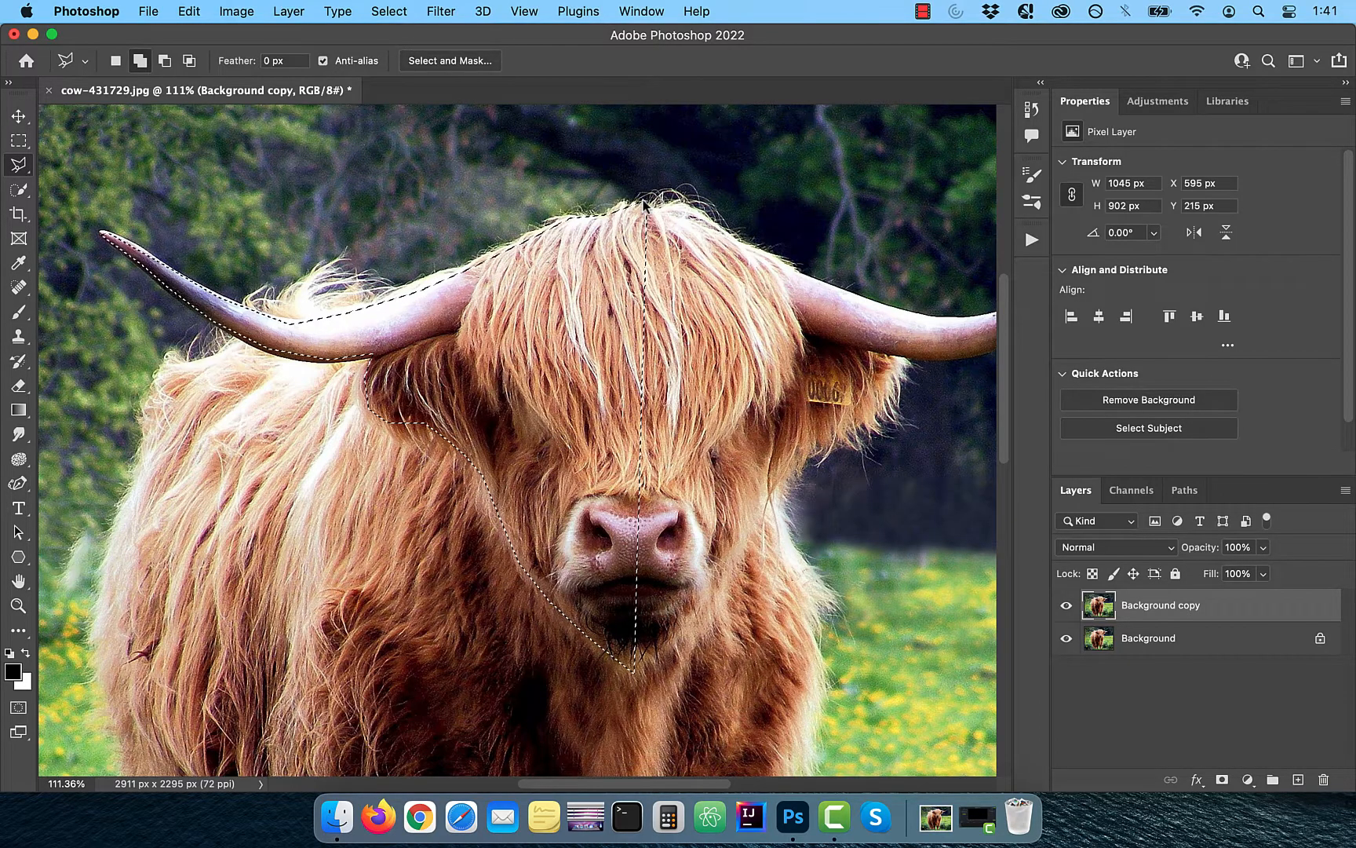
pyautogui.click(187, 11)
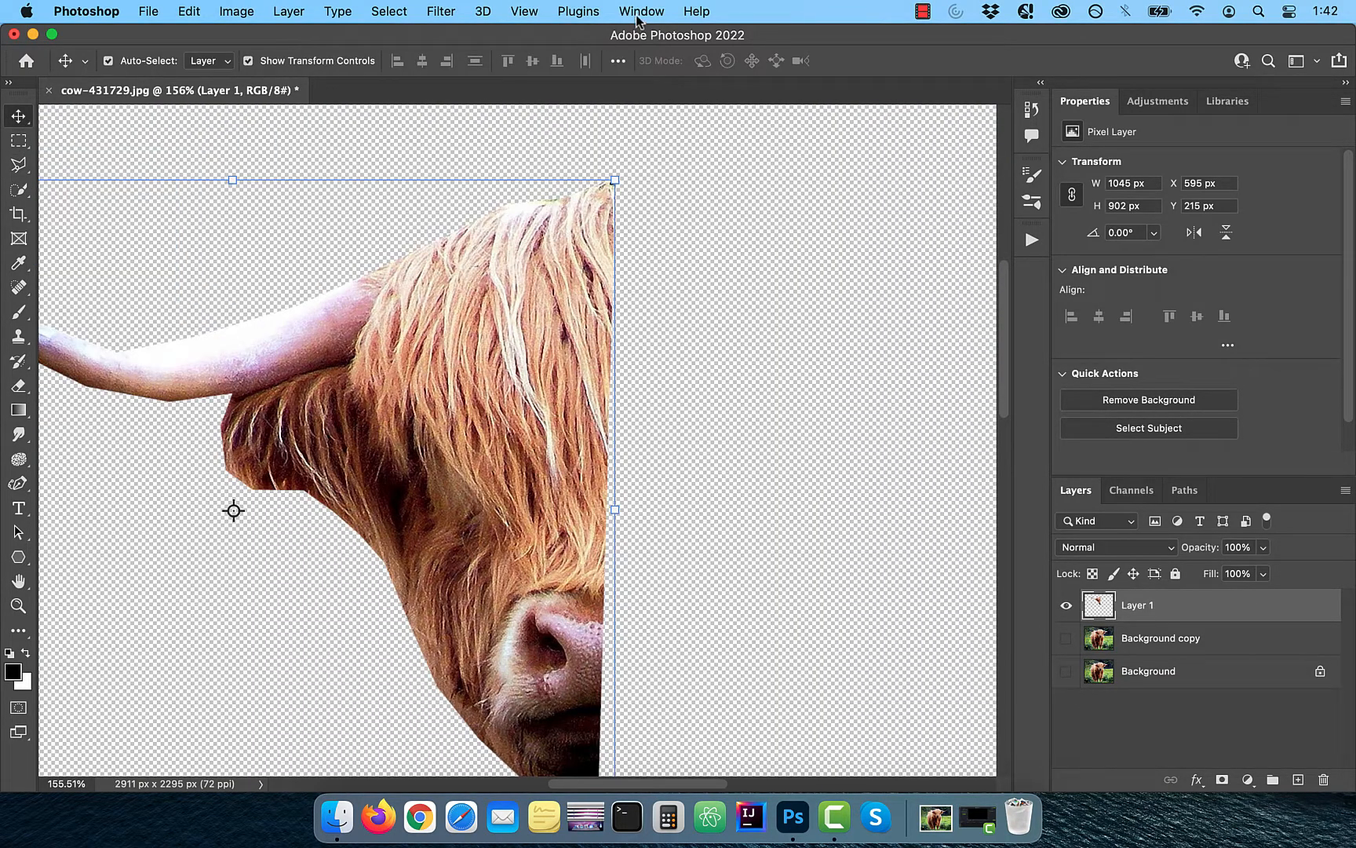
# Show the Actions panel and start a New Guide Layout of 20 columns by 20 rows
pyautogui.click(641, 11)
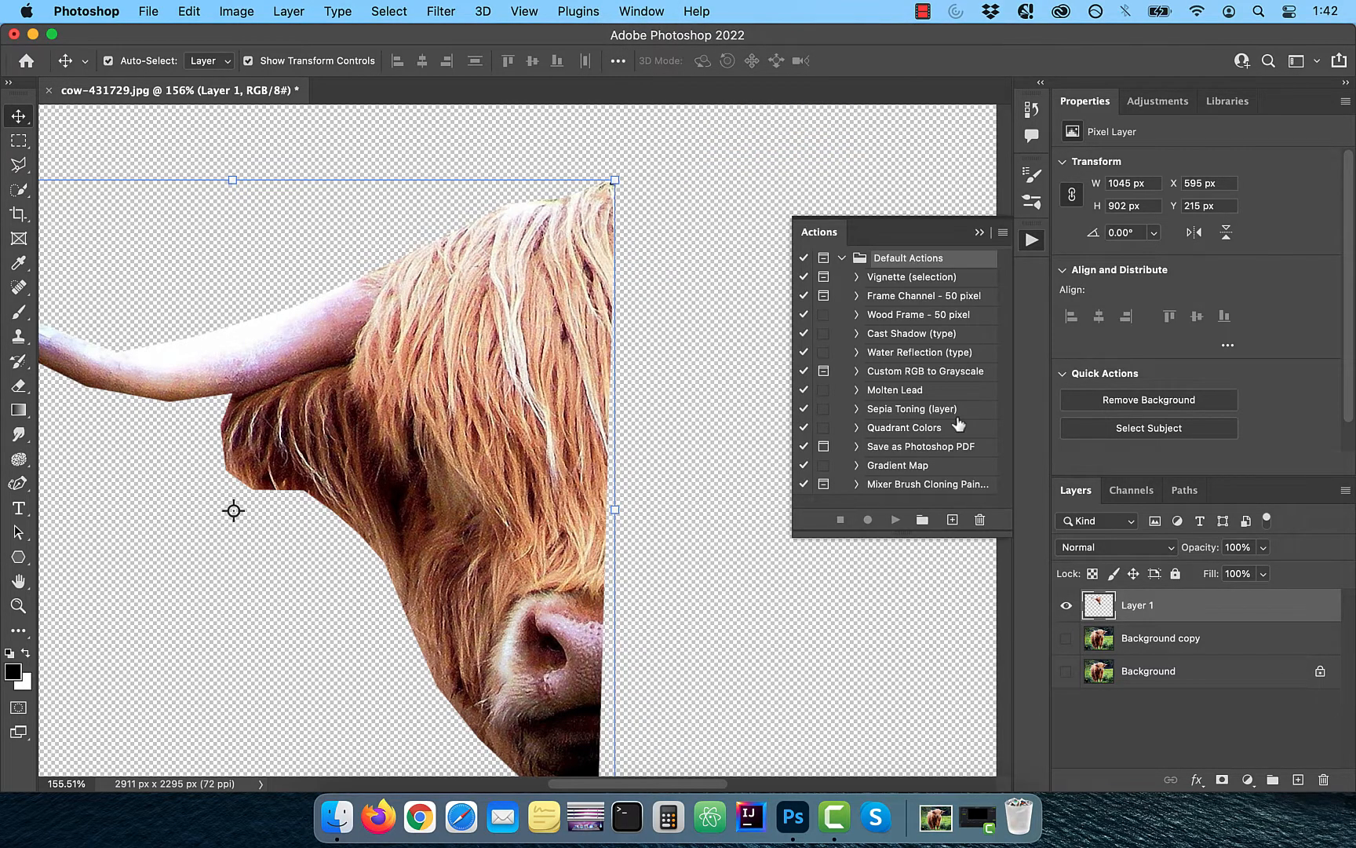
pyautogui.click(524, 11)
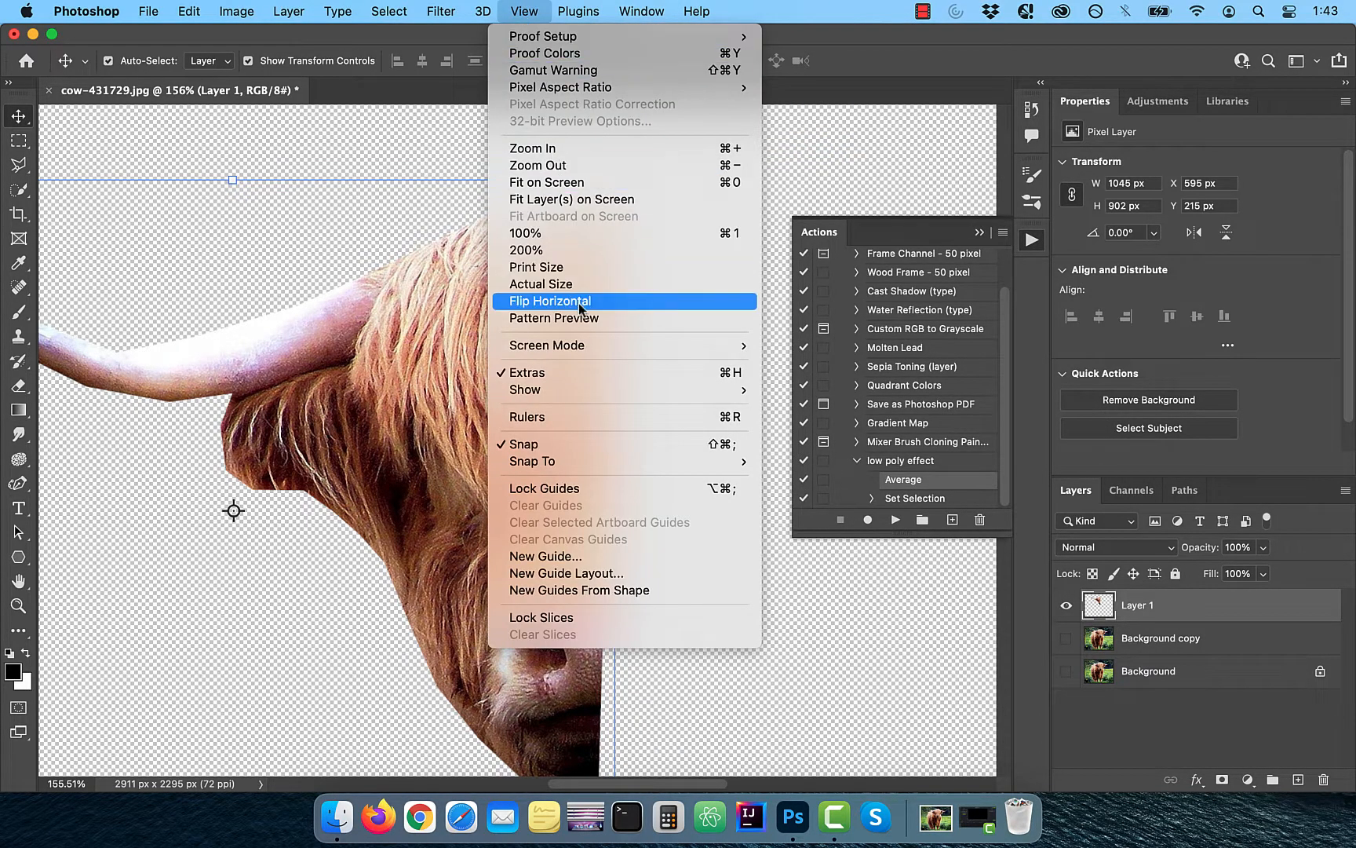
pyautogui.moveTo(594, 545)
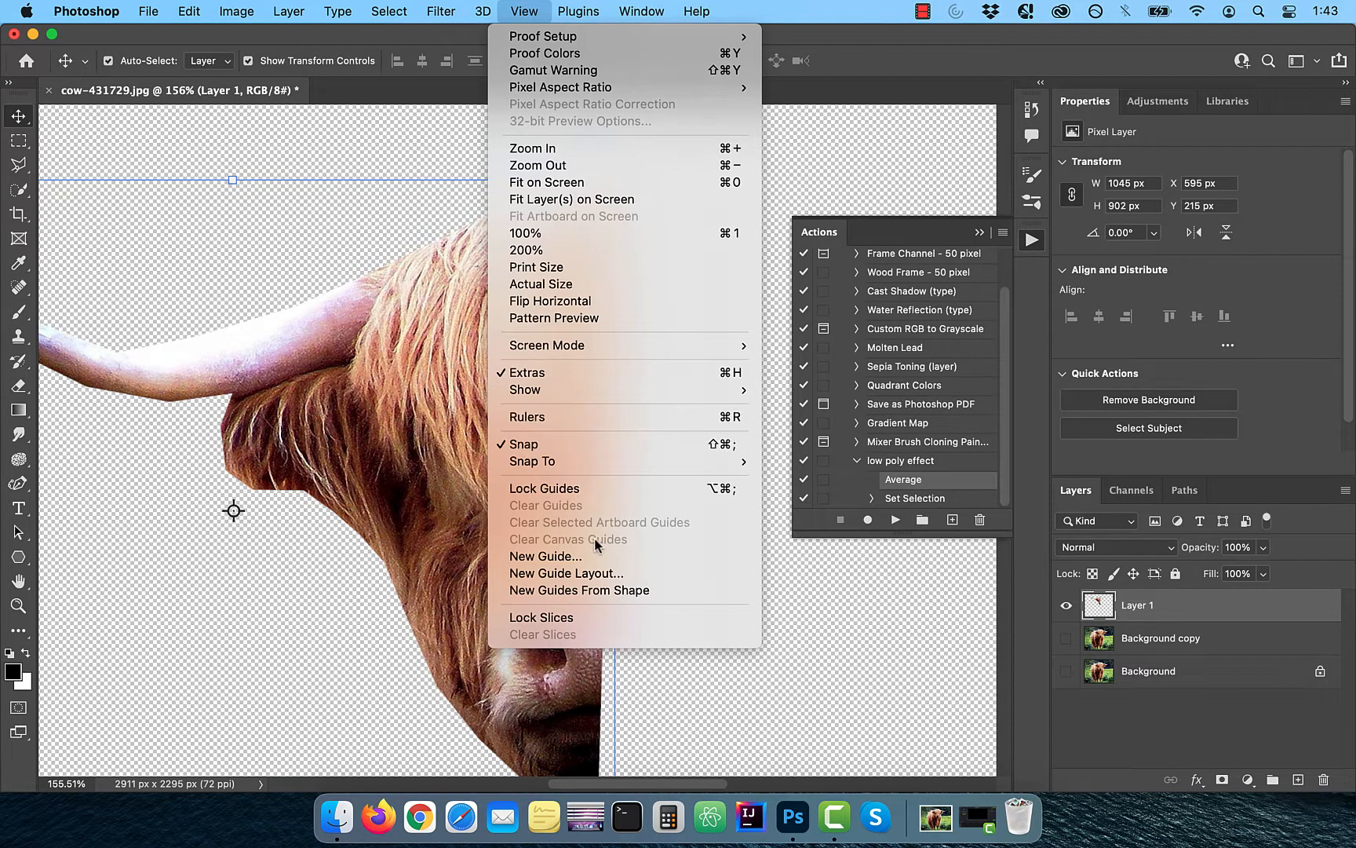
pyautogui.click(566, 573)
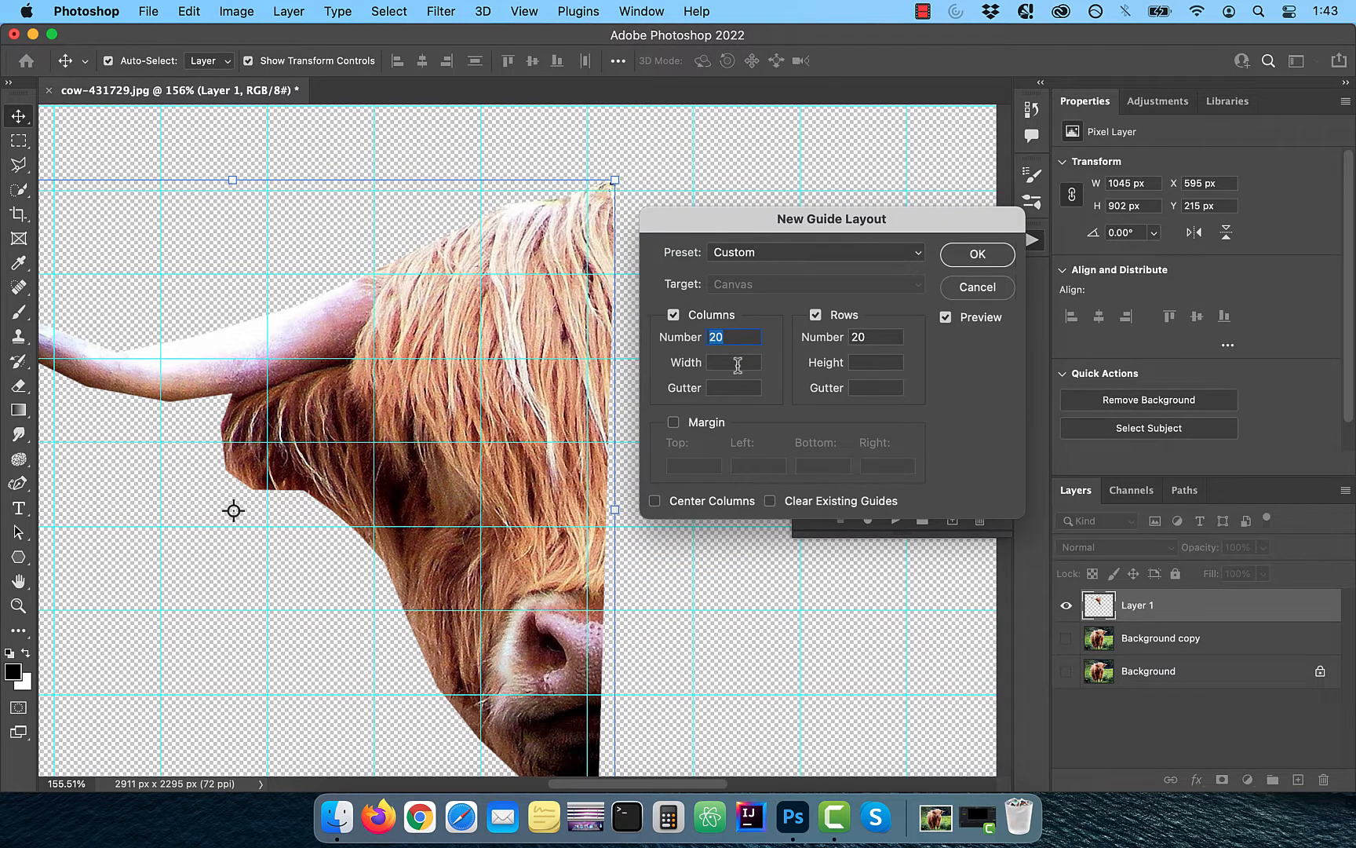
pyautogui.moveTo(861, 350)
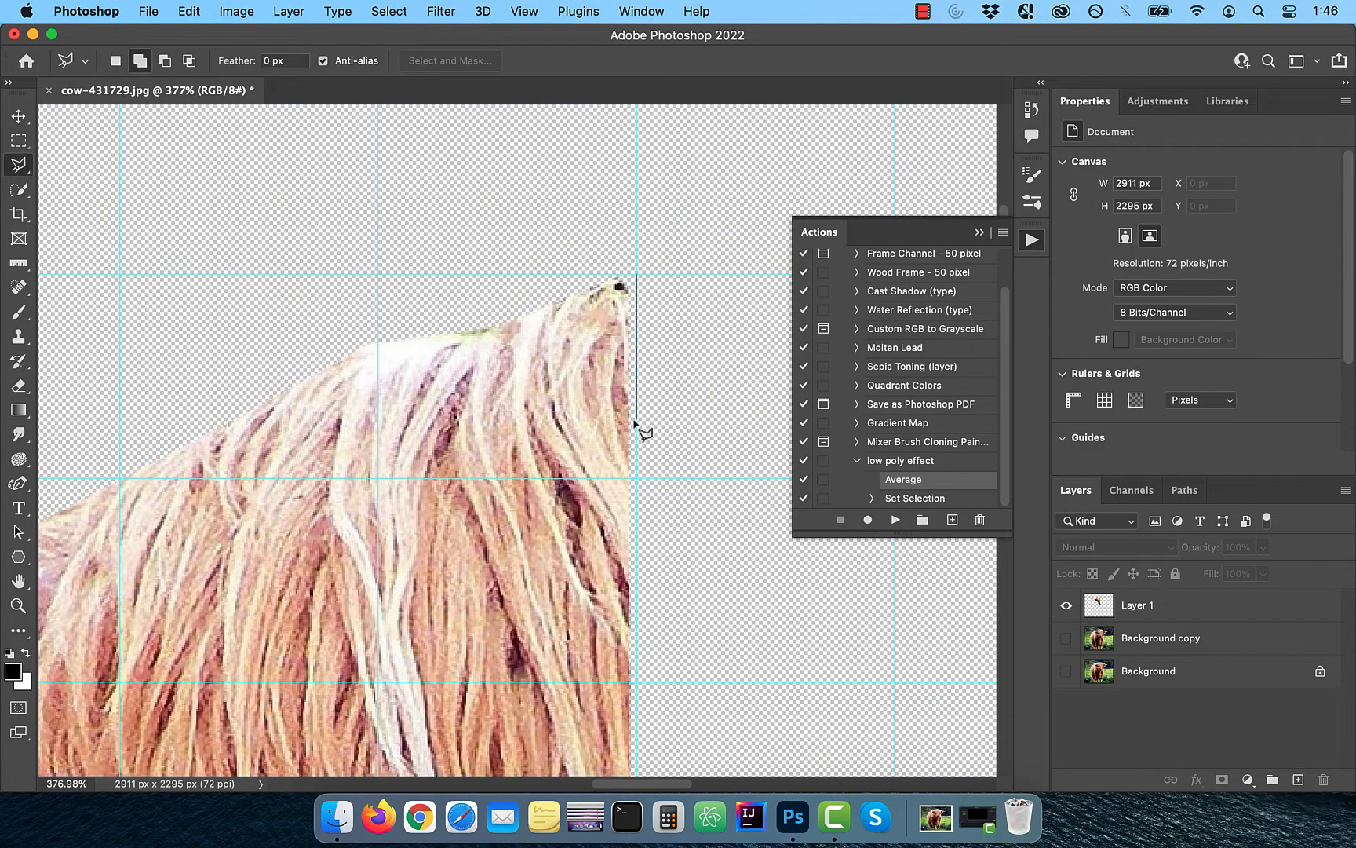
pyautogui.moveTo(643, 491)
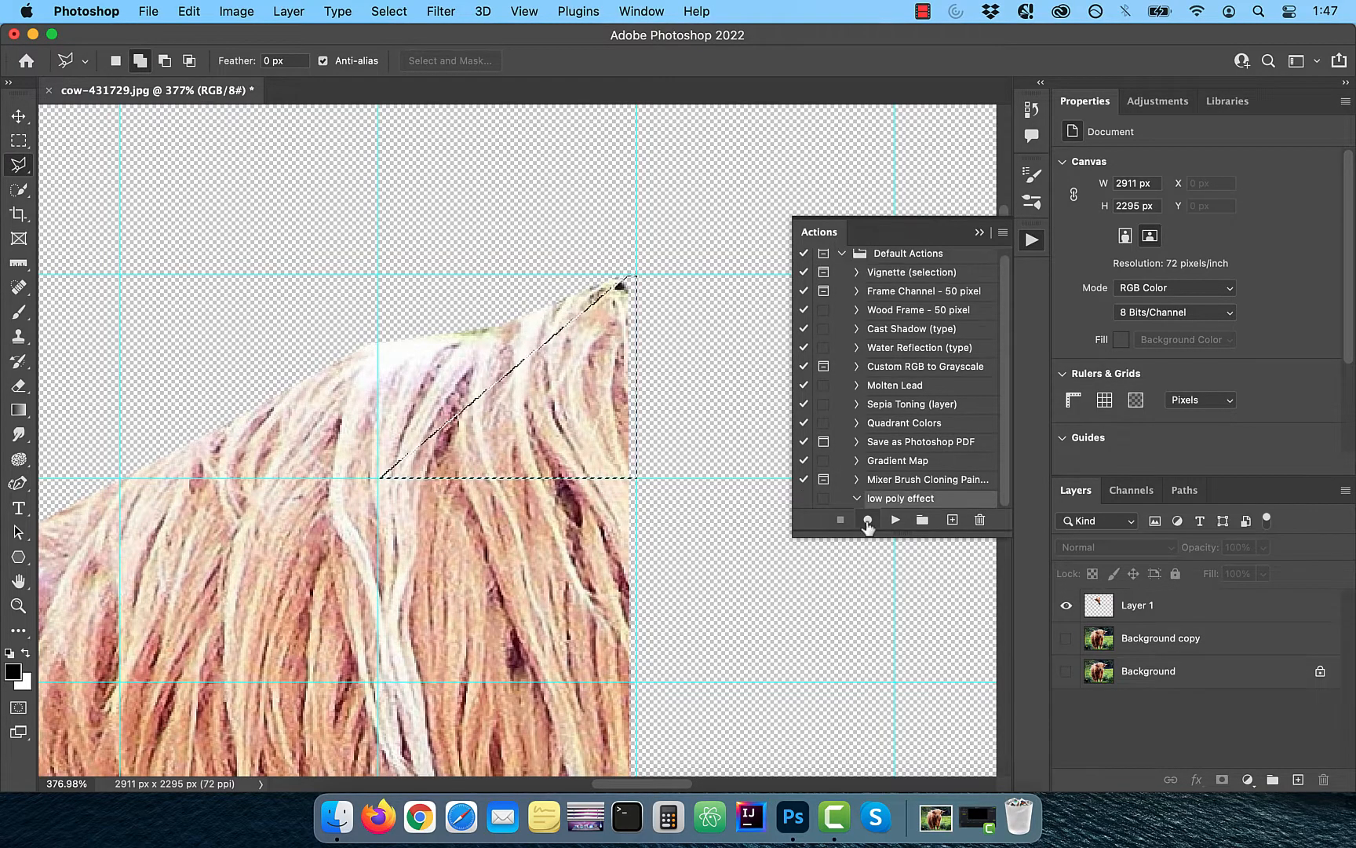
# Record the low poly effect action filling the top triangle on Layer 1 with Blur > Average
pyautogui.click(867, 519)
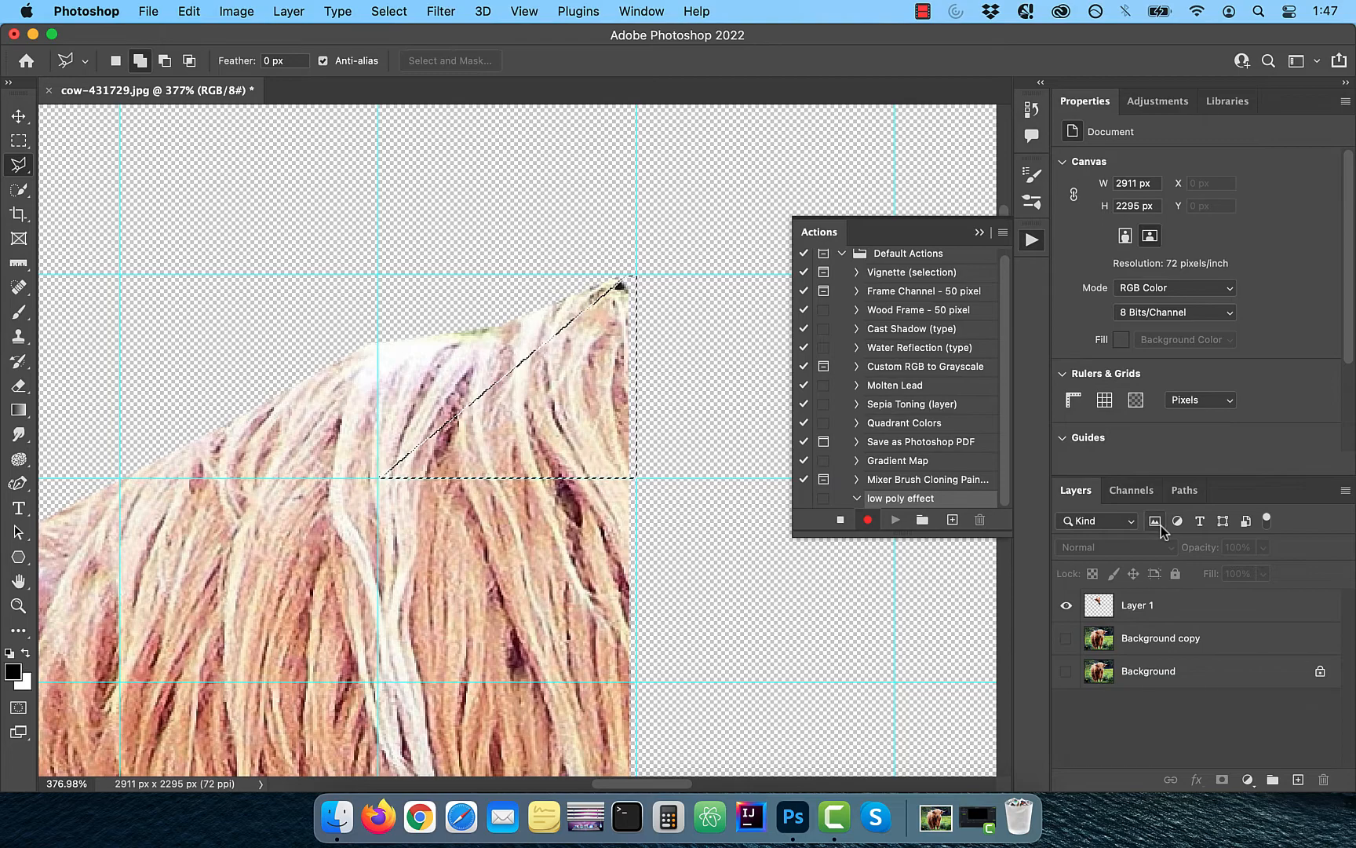
pyautogui.click(1137, 604)
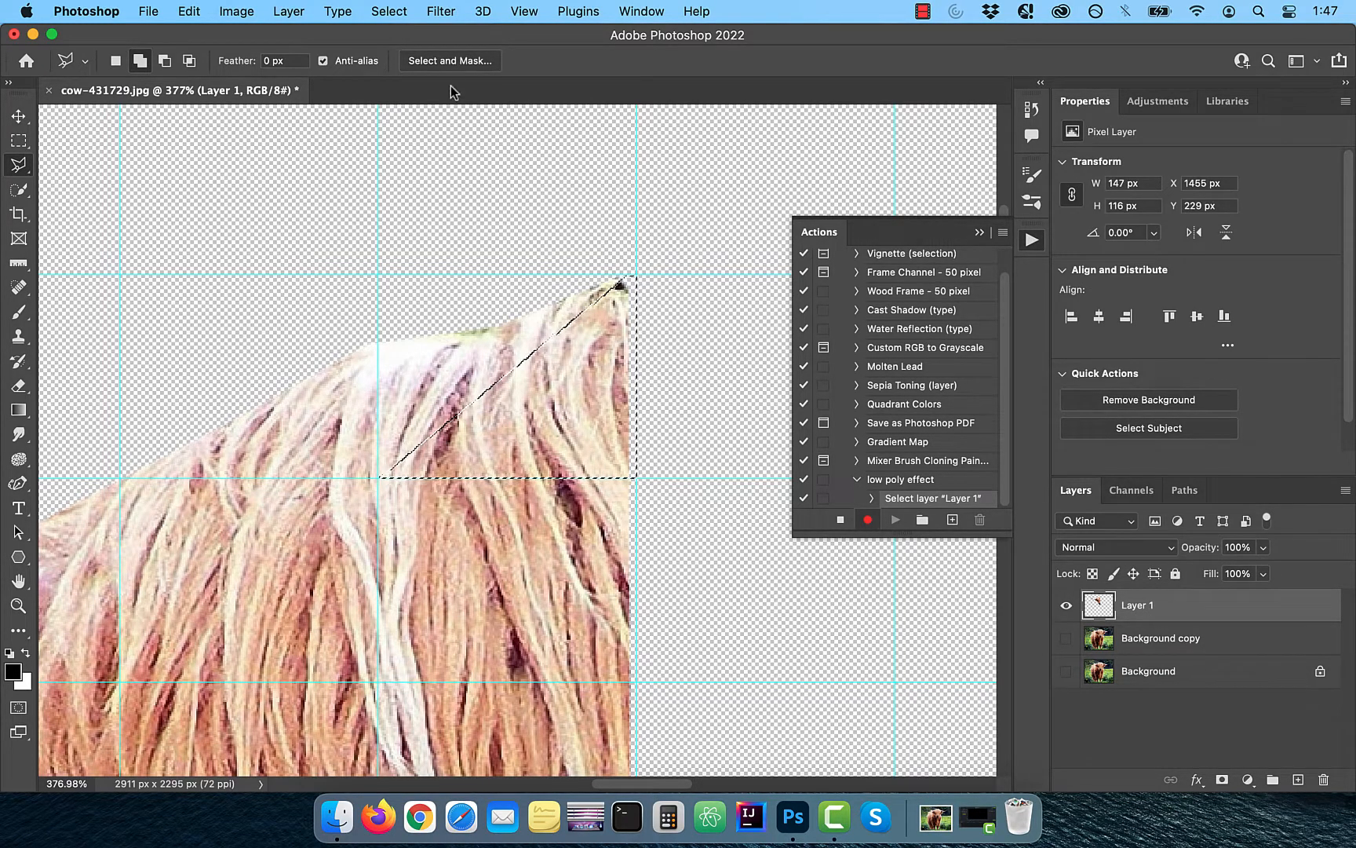
pyautogui.click(440, 11)
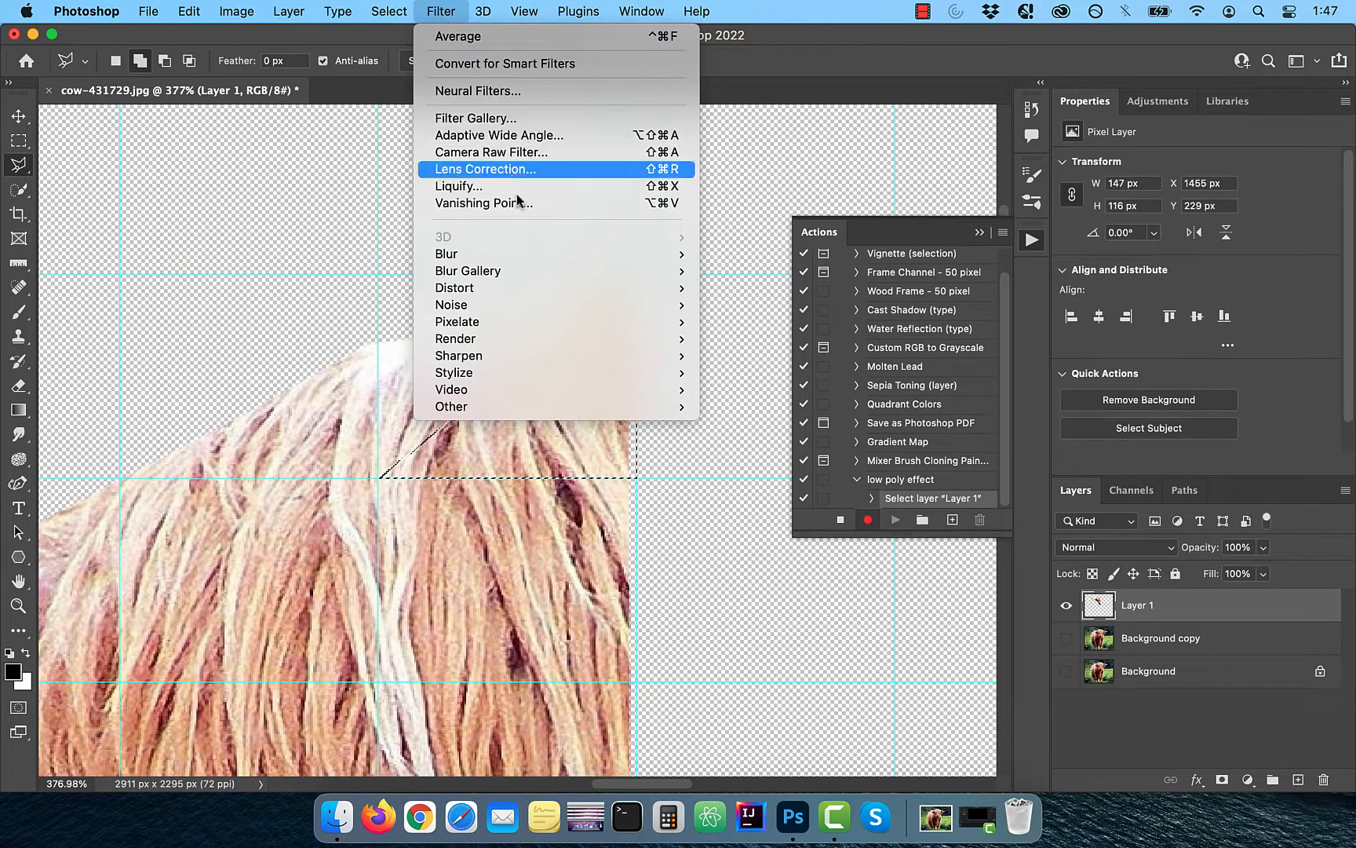
pyautogui.moveTo(447, 254)
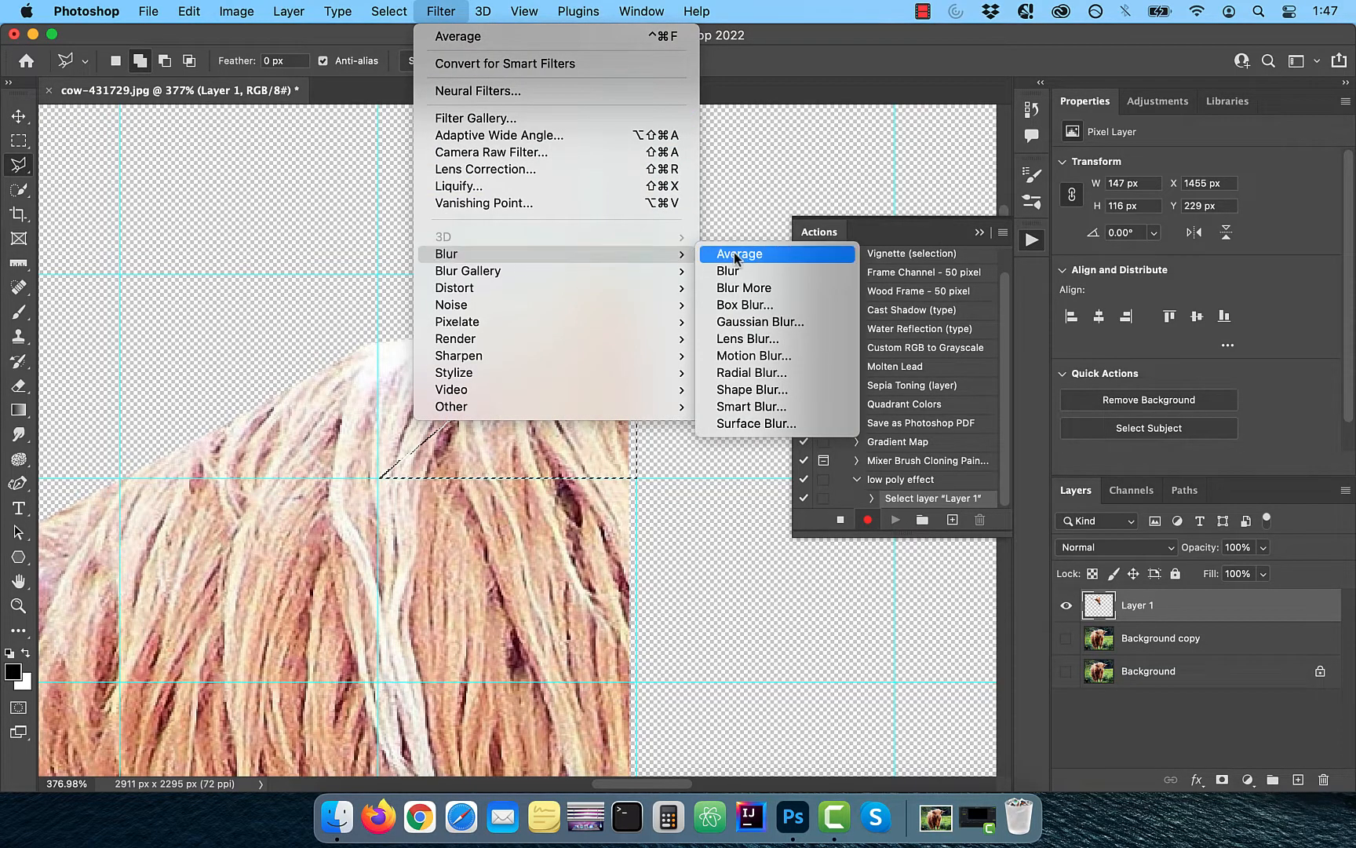
pyautogui.click(739, 253)
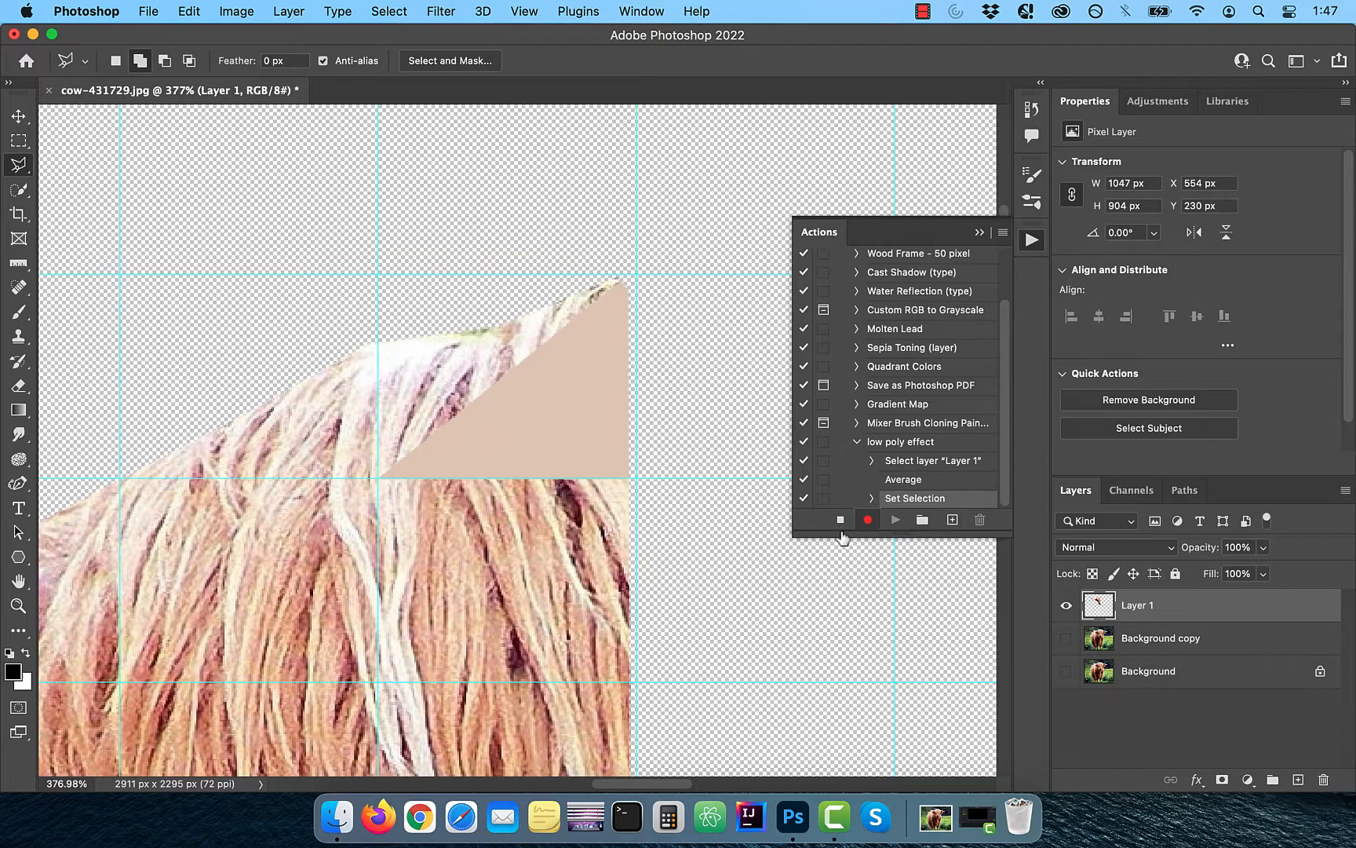
# Stop recording and delete the Select layer step so only the Average step remains
pyautogui.click(867, 518)
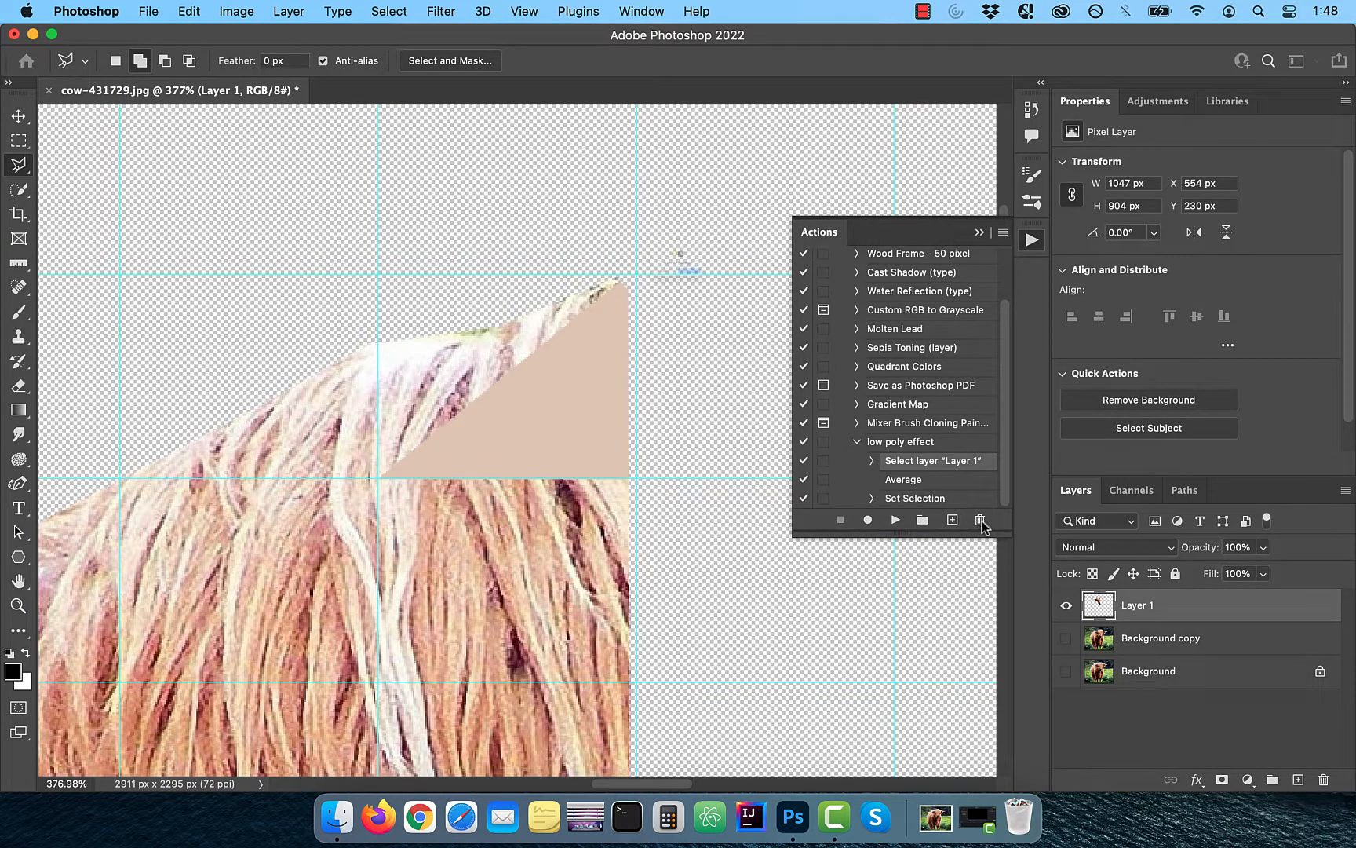
pyautogui.click(980, 519)
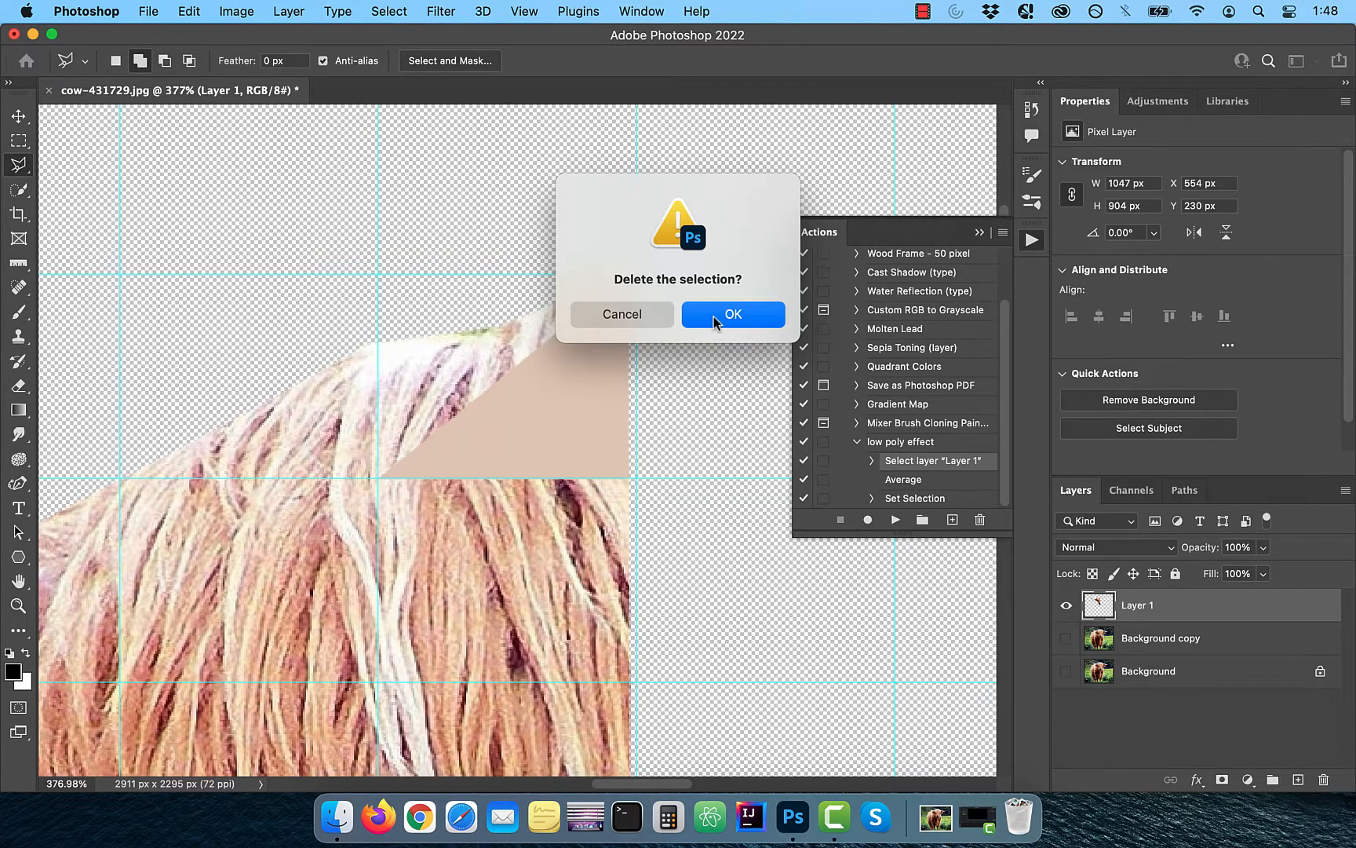
pyautogui.click(731, 314)
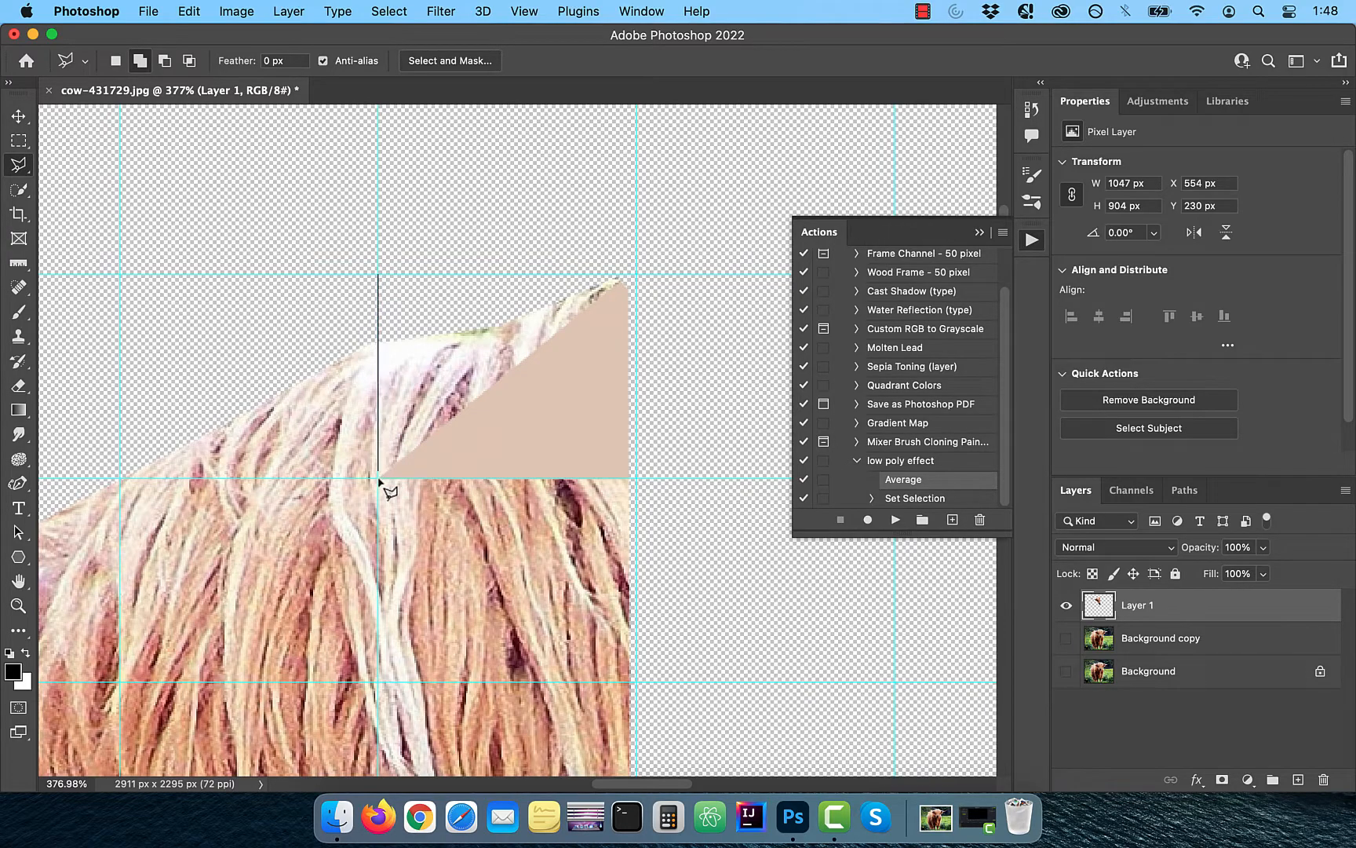
# Select the next triangle along the guides and play the low poly effect action on it
pyautogui.moveTo(379, 481); pyautogui.dragTo(629, 283)
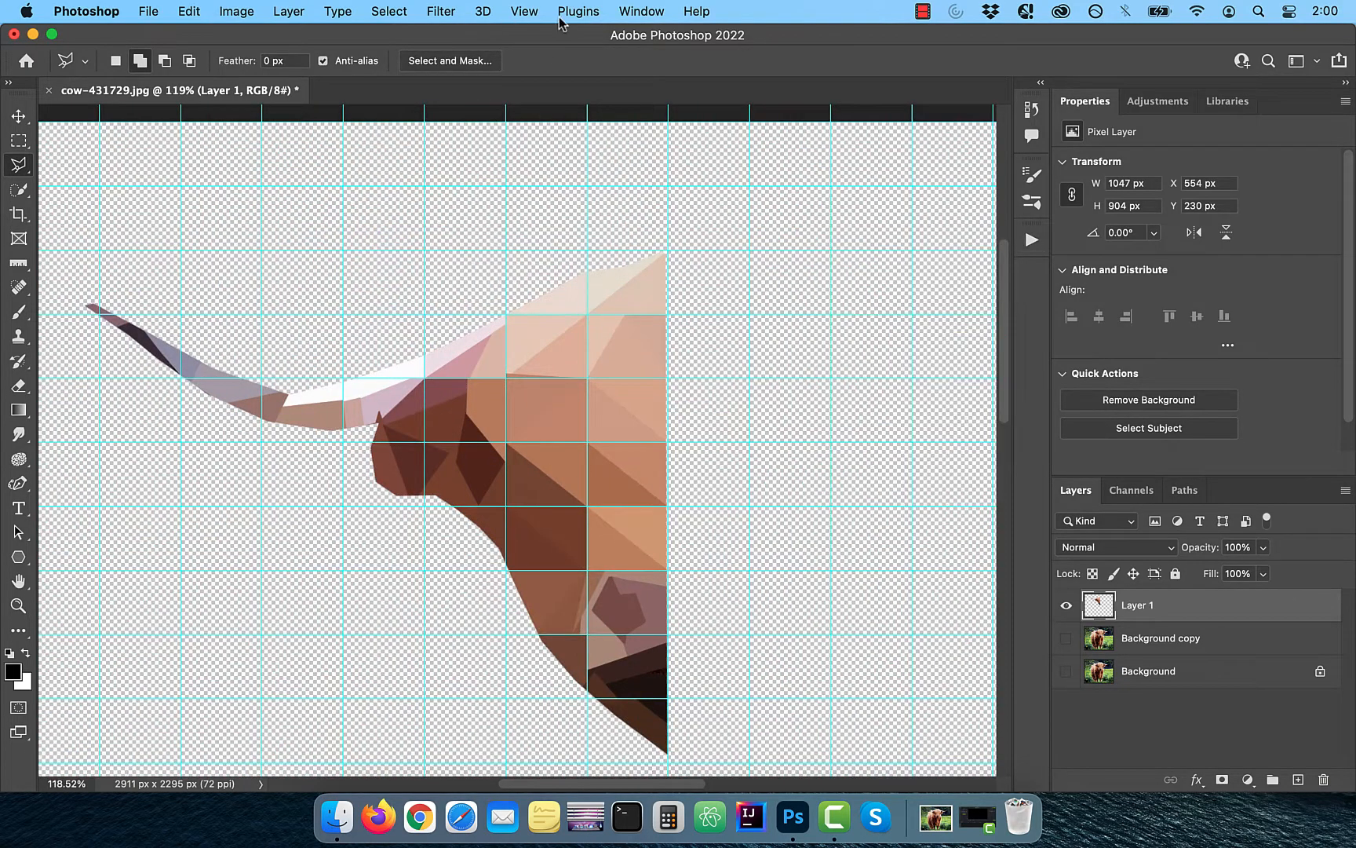
# Duplicate the half-head layer, flip it horizontally, align it right of centre and commit the transform
pyautogui.click(523, 10)
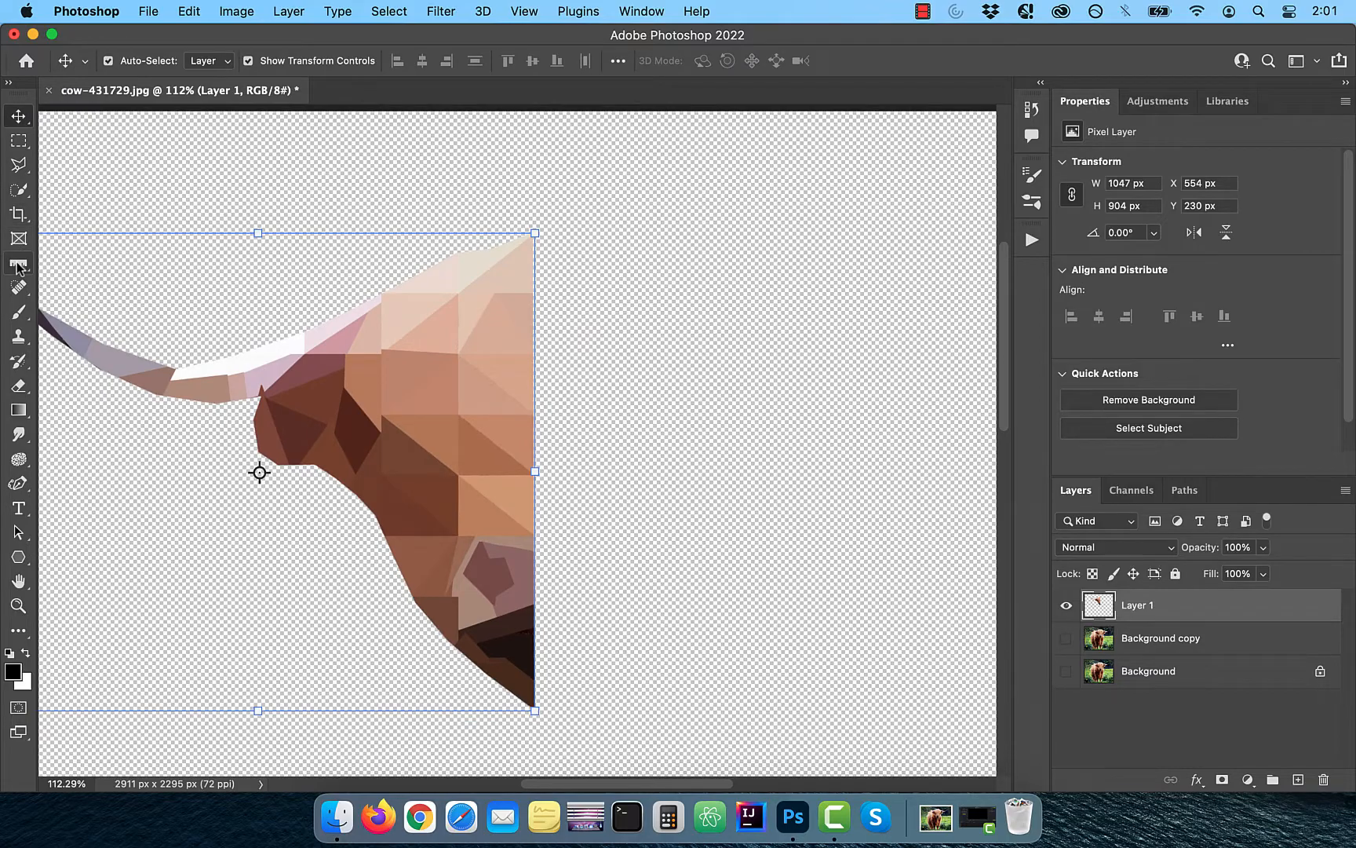
pyautogui.click(18, 265)
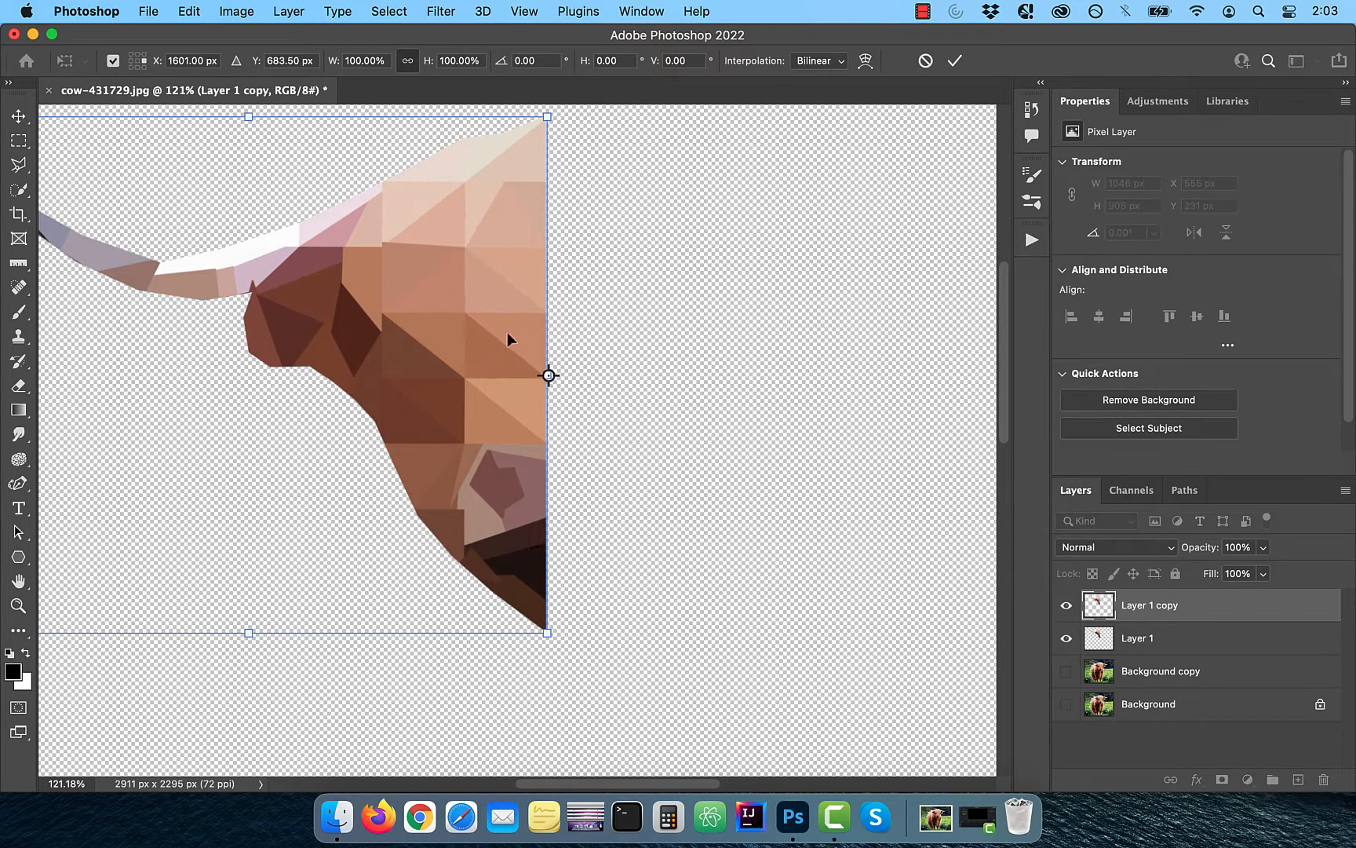
pyautogui.click(189, 11)
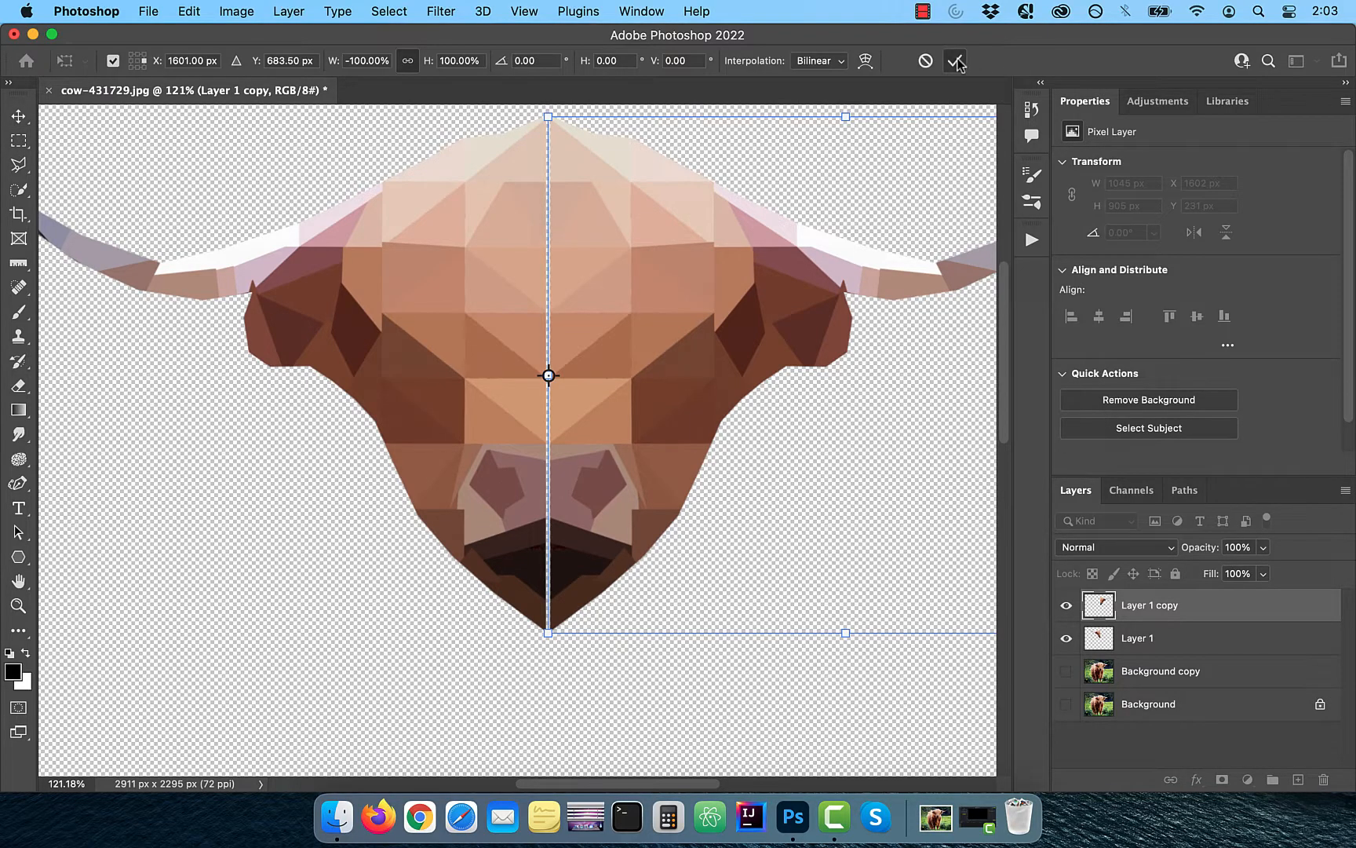
pyautogui.click(955, 60)
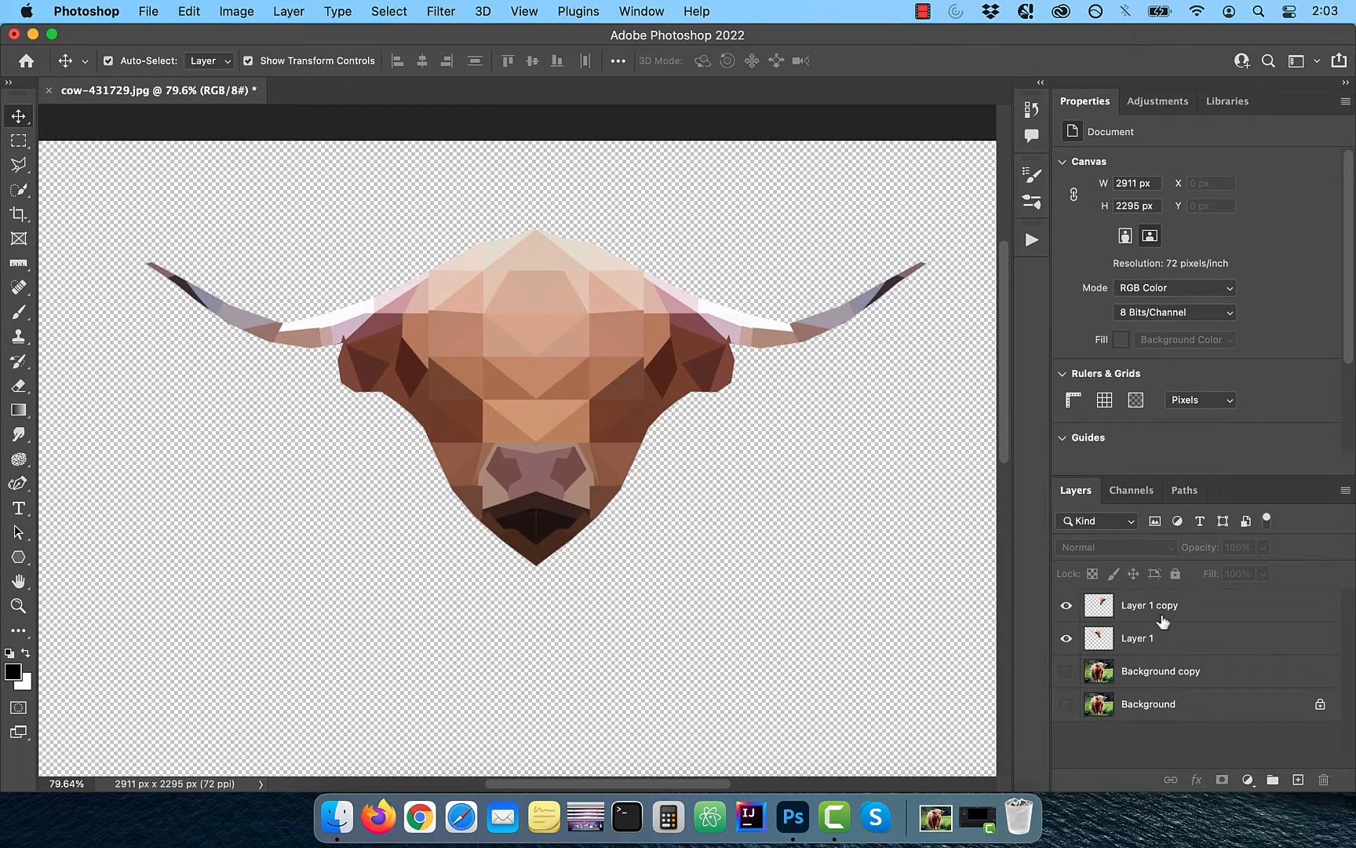
# Convert Layer 1 and Layer 1 copy into a single smart object
pyautogui.click(1137, 638)
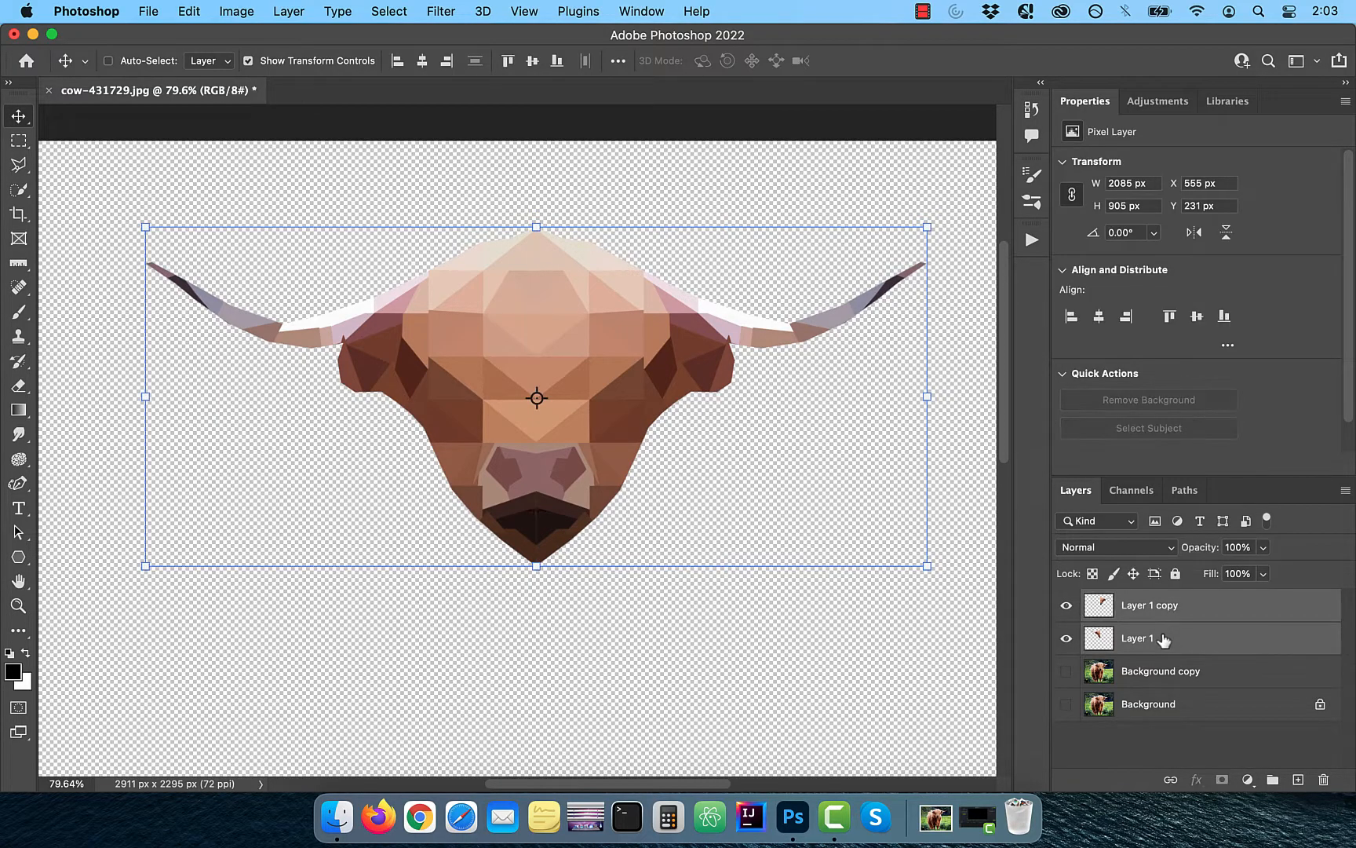
pyautogui.rightClick(1137, 638)
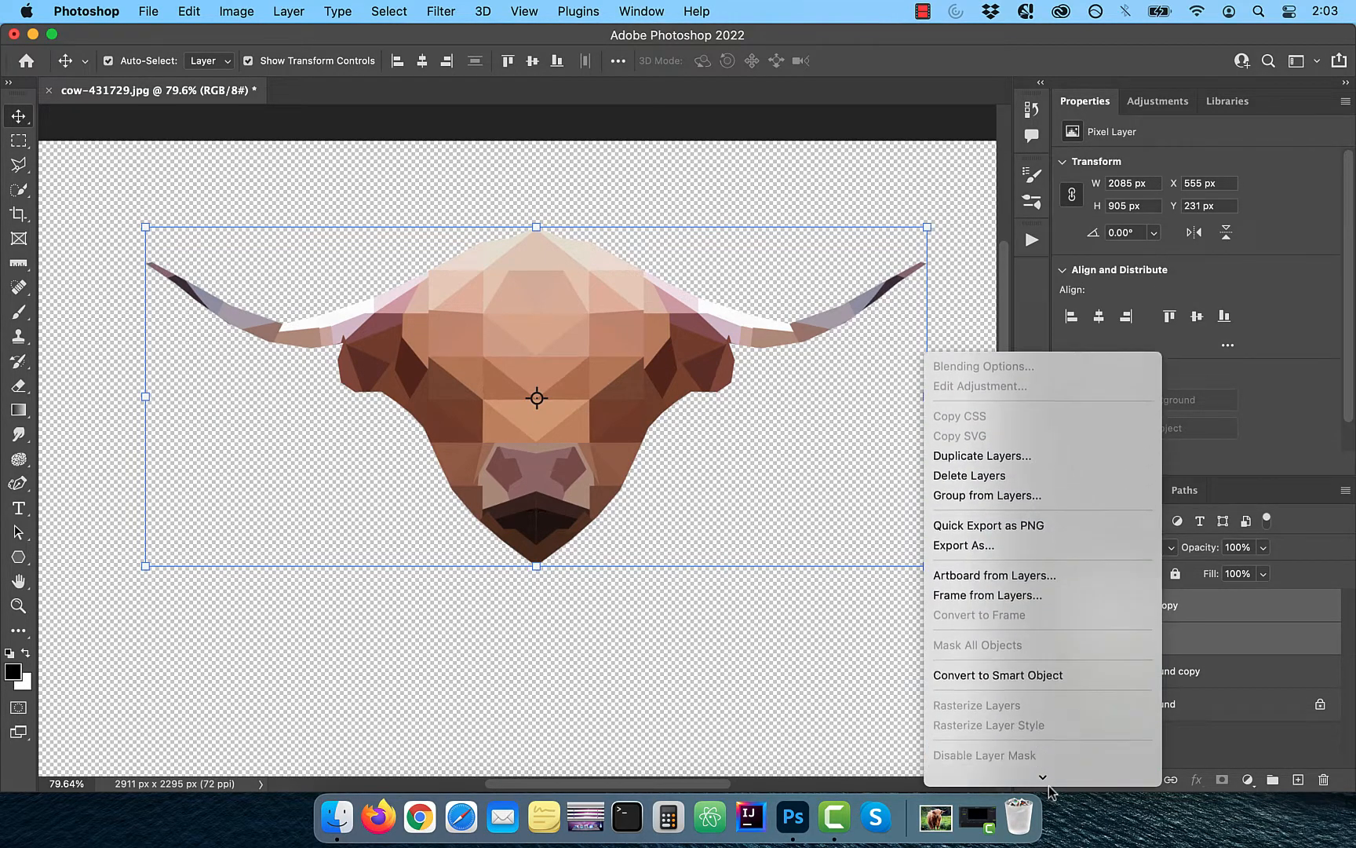
pyautogui.click(997, 675)
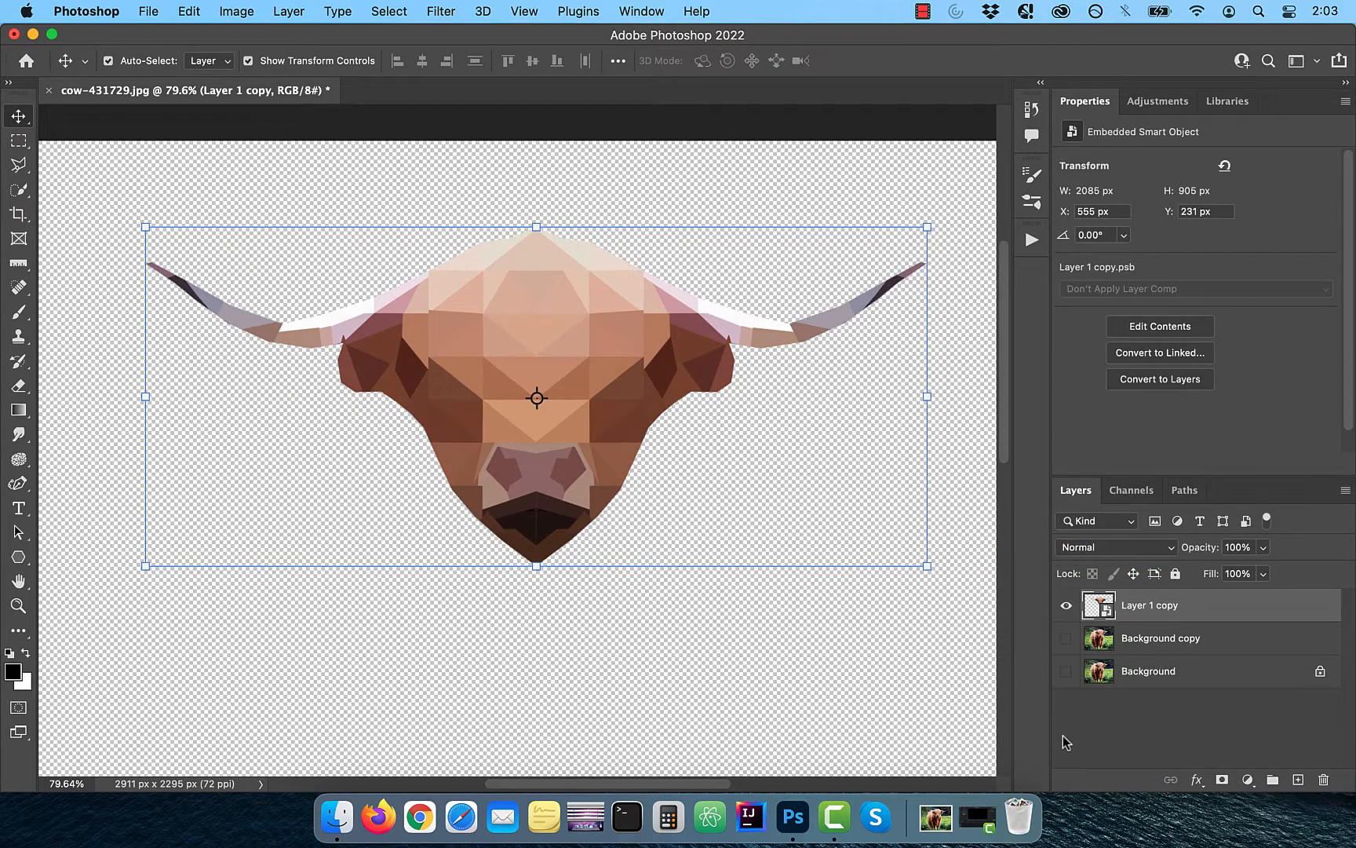
pyautogui.click(1249, 779)
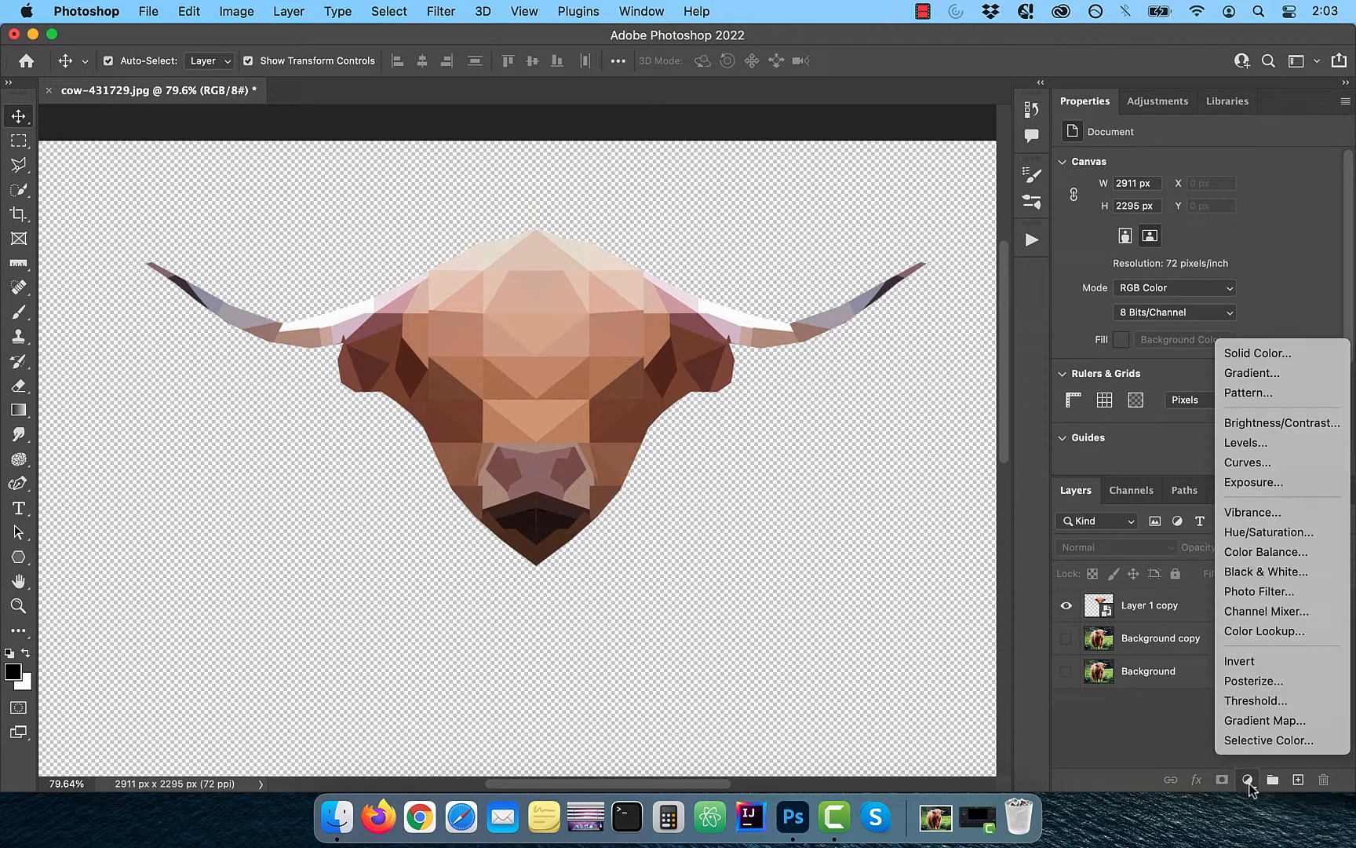
# Add a Purple_21 pink-to-blue gradient fill layer and rename the cow layer 'low poly art'
pyautogui.click(1251, 373)
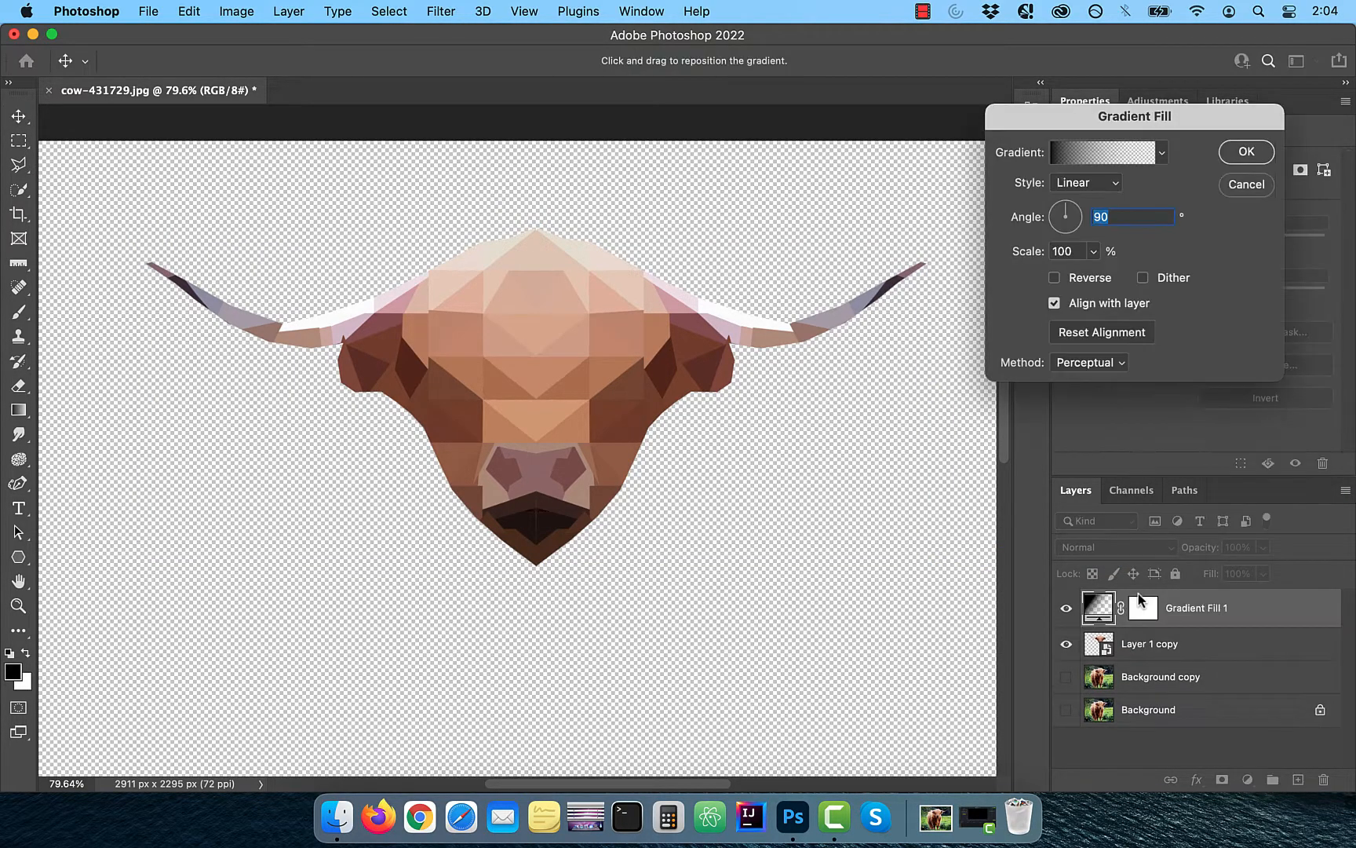
pyautogui.click(1103, 152)
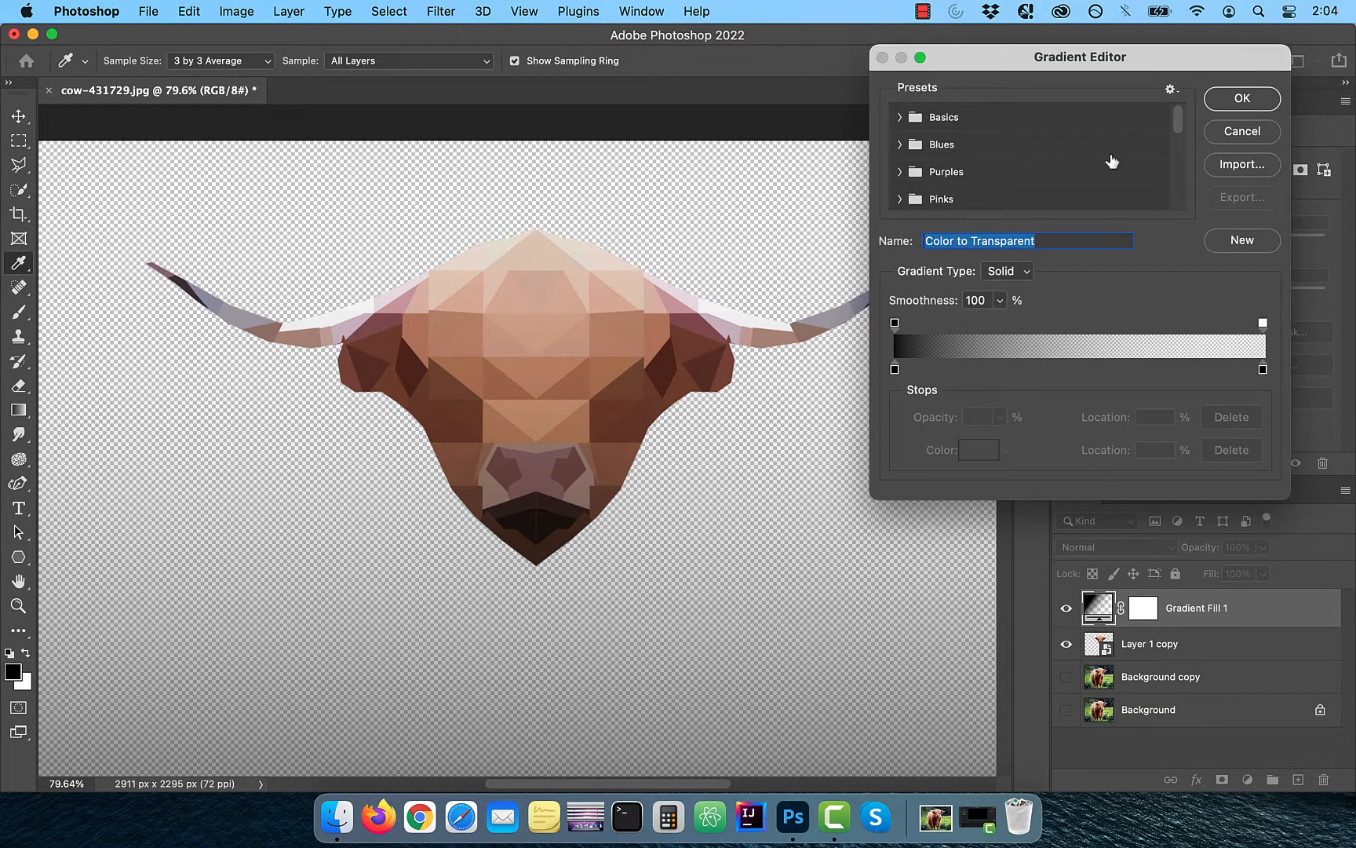
pyautogui.click(1044, 143)
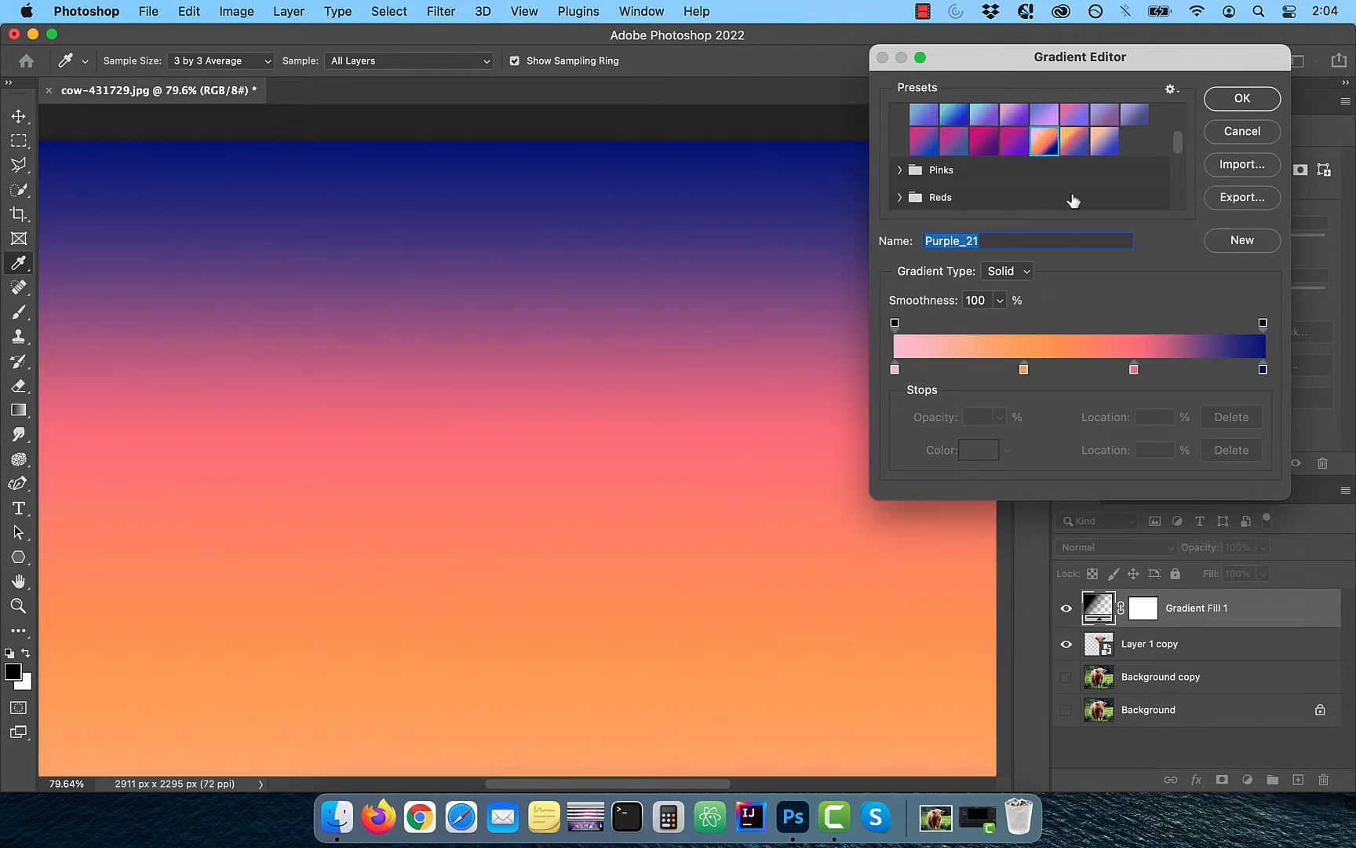
pyautogui.click(1240, 98)
pyautogui.write('P')
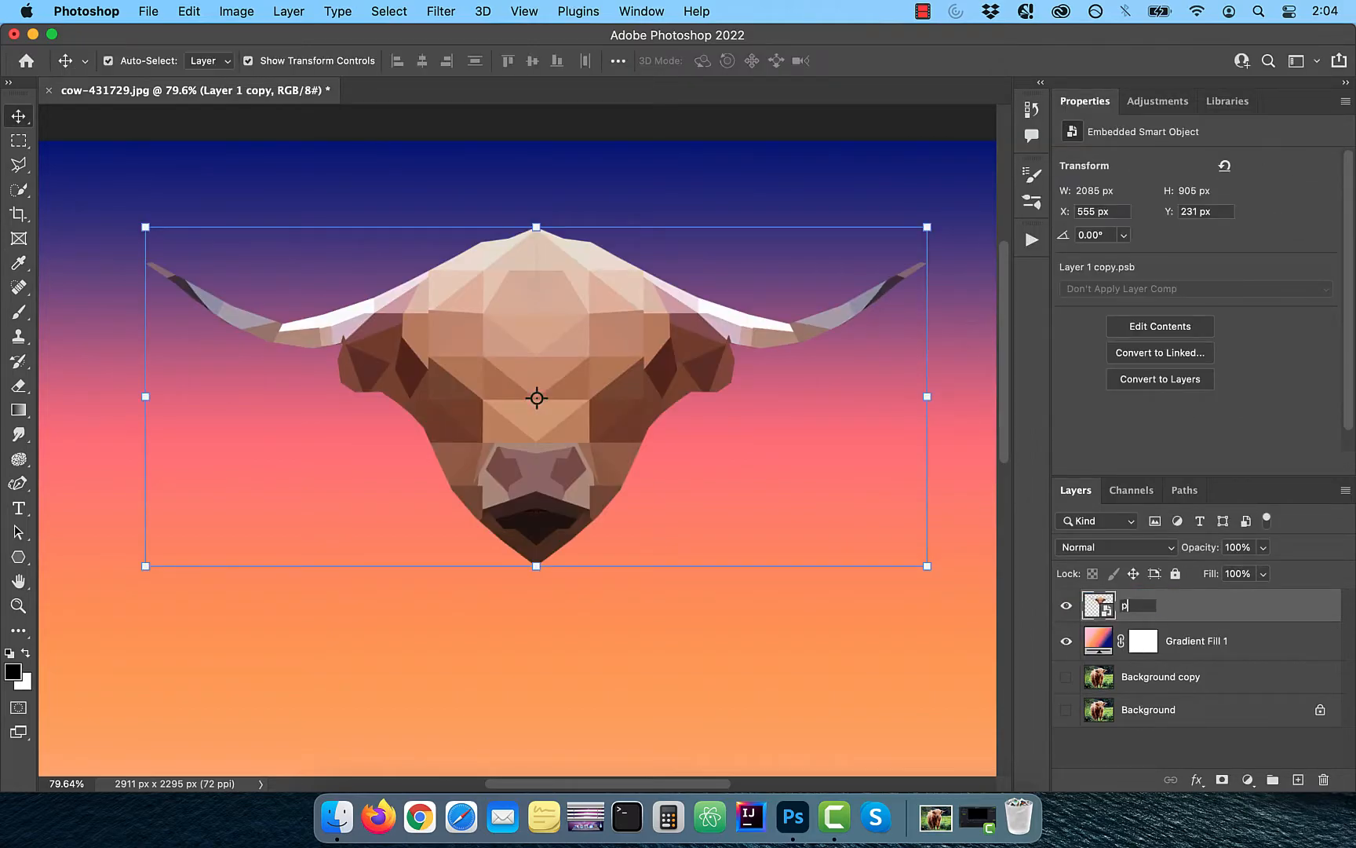
pyautogui.write('low poly a')
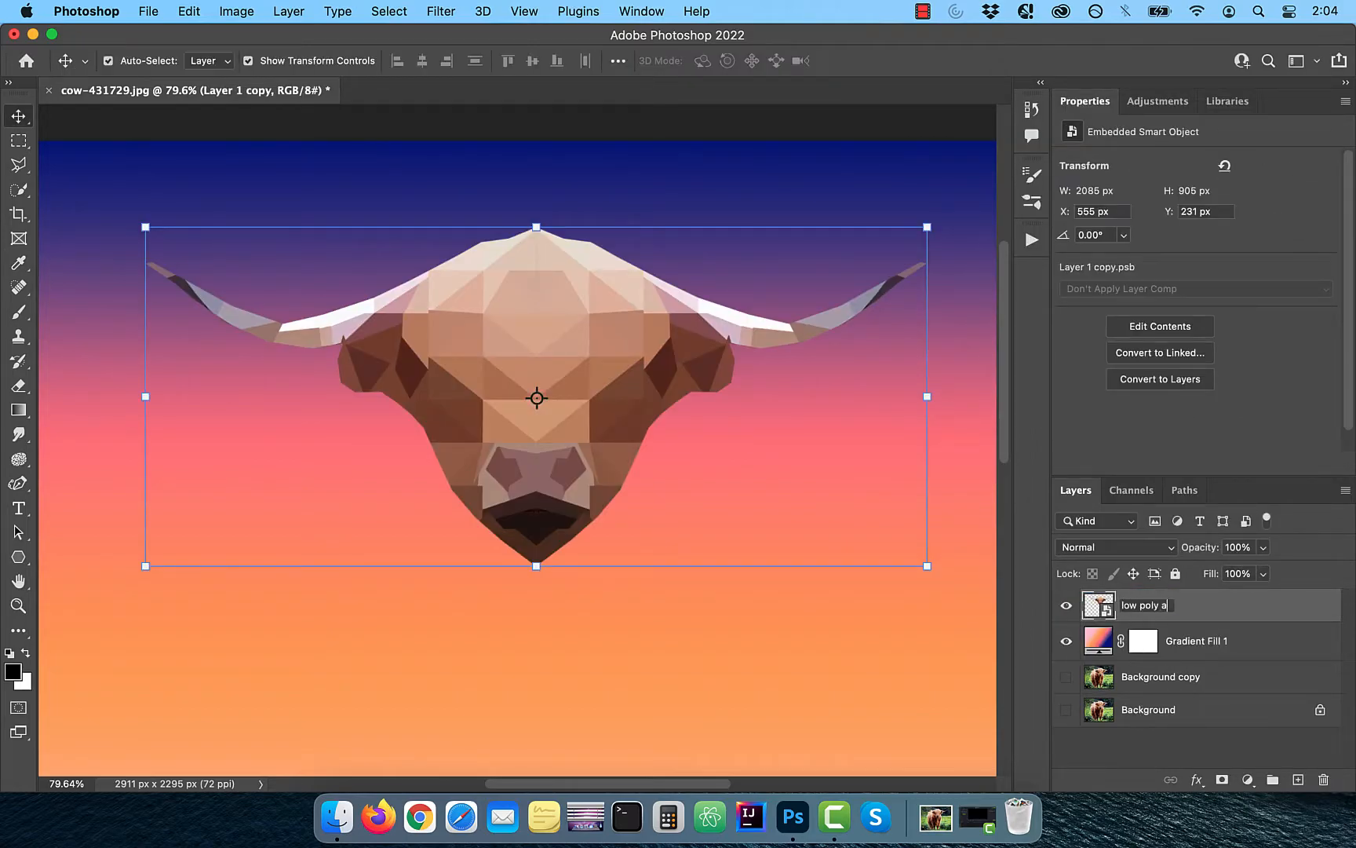
# Set the background gradient to Radial style at 50% scale
pyautogui.doubleClick(1099, 641)
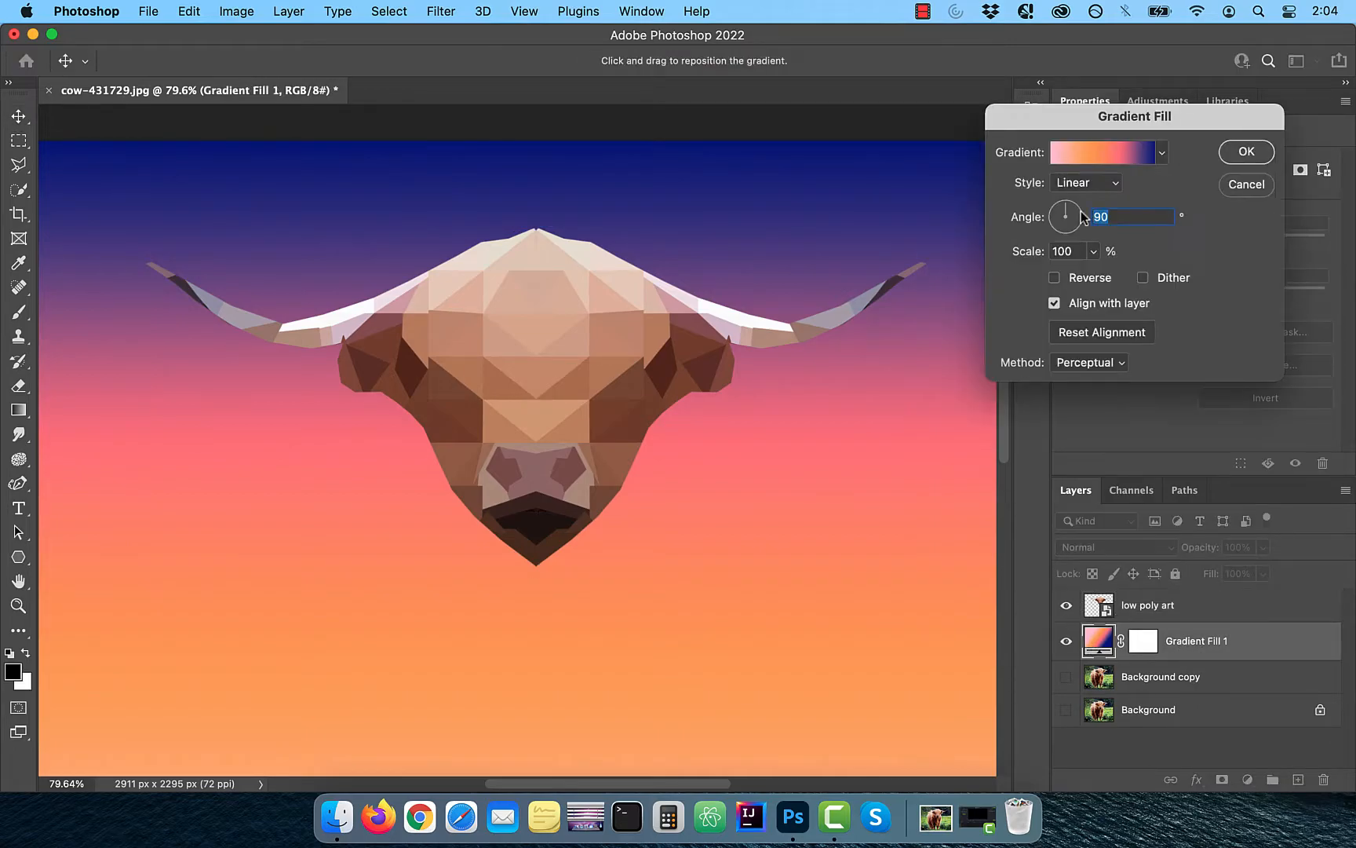
pyautogui.click(1085, 183)
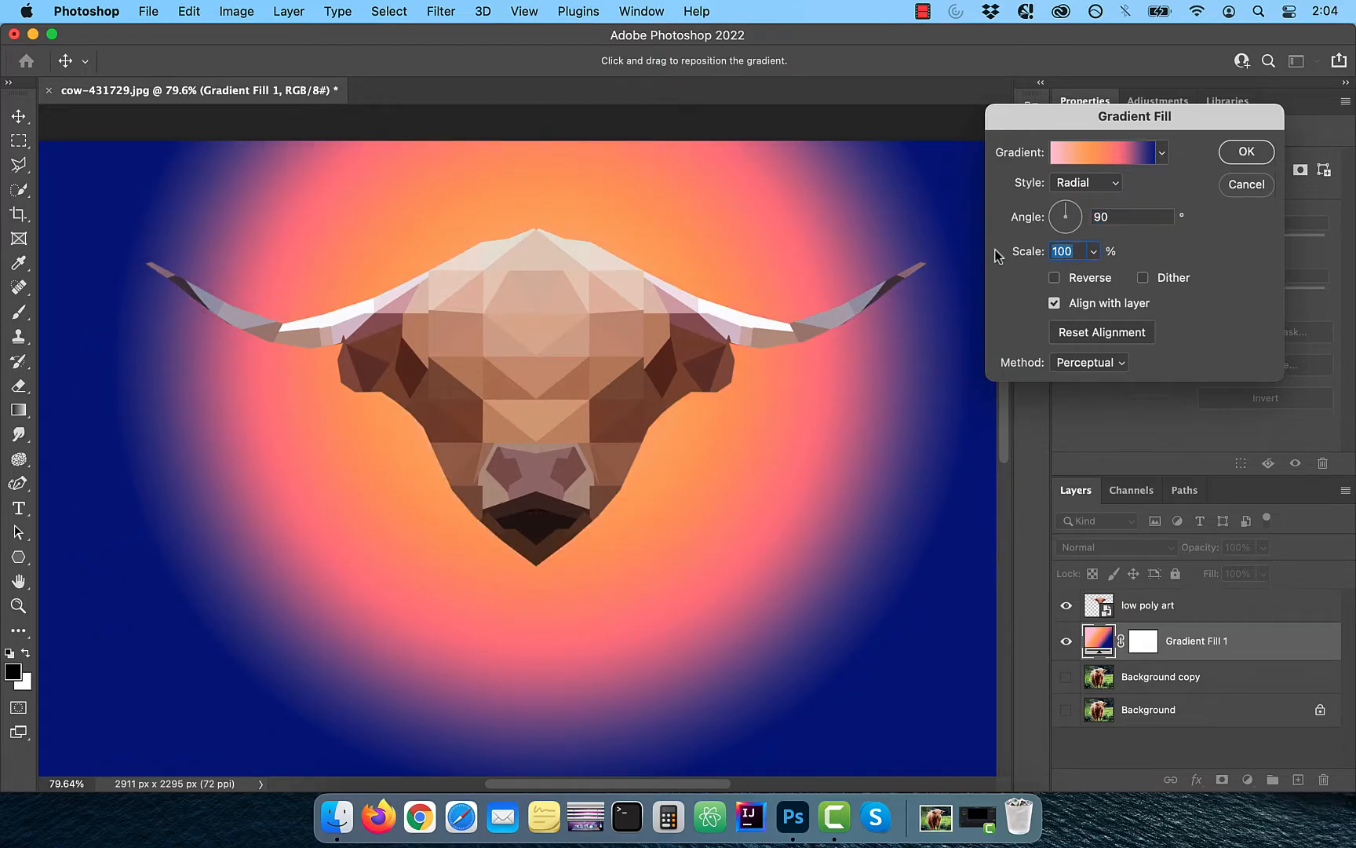
pyautogui.write('50')
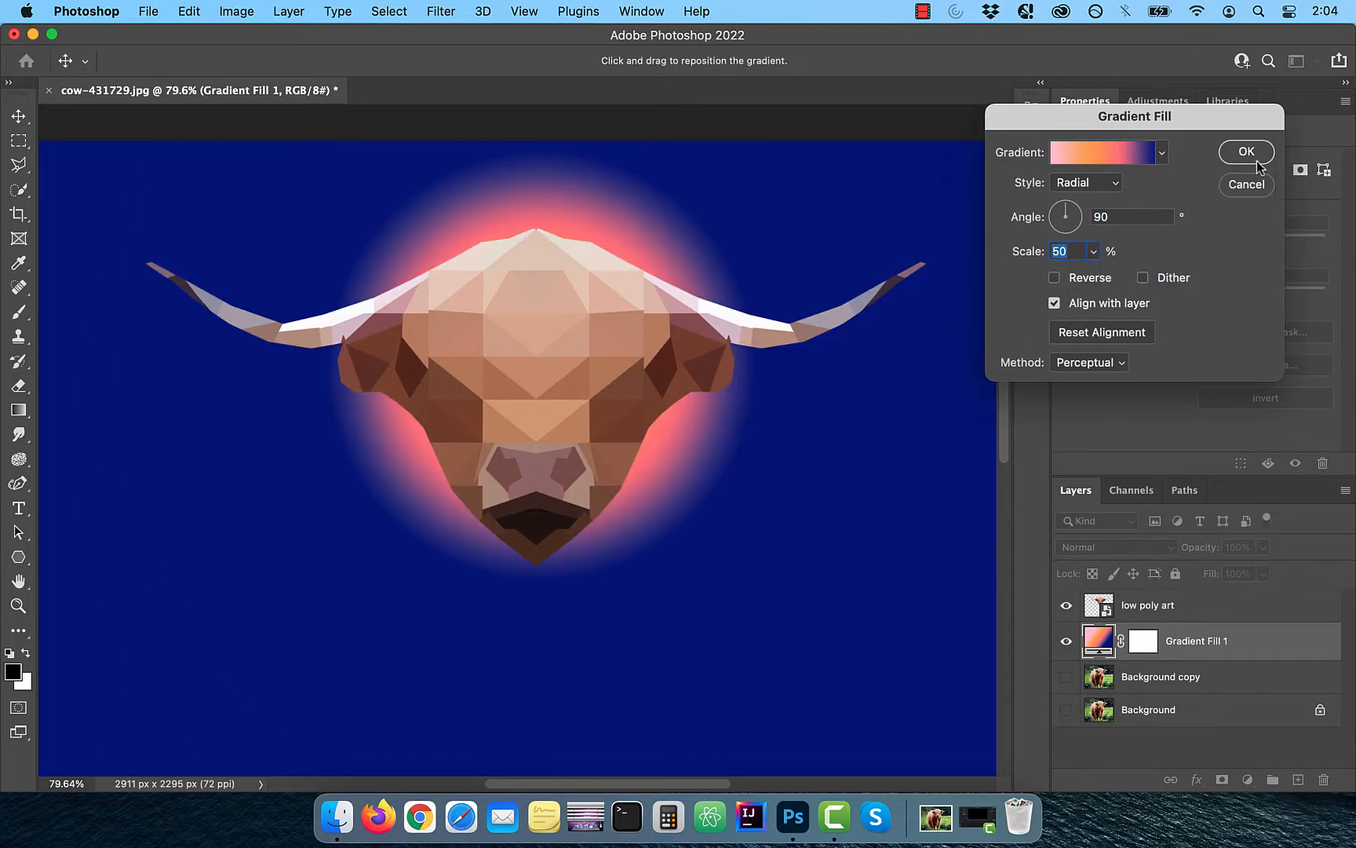
pyautogui.click(1245, 152)
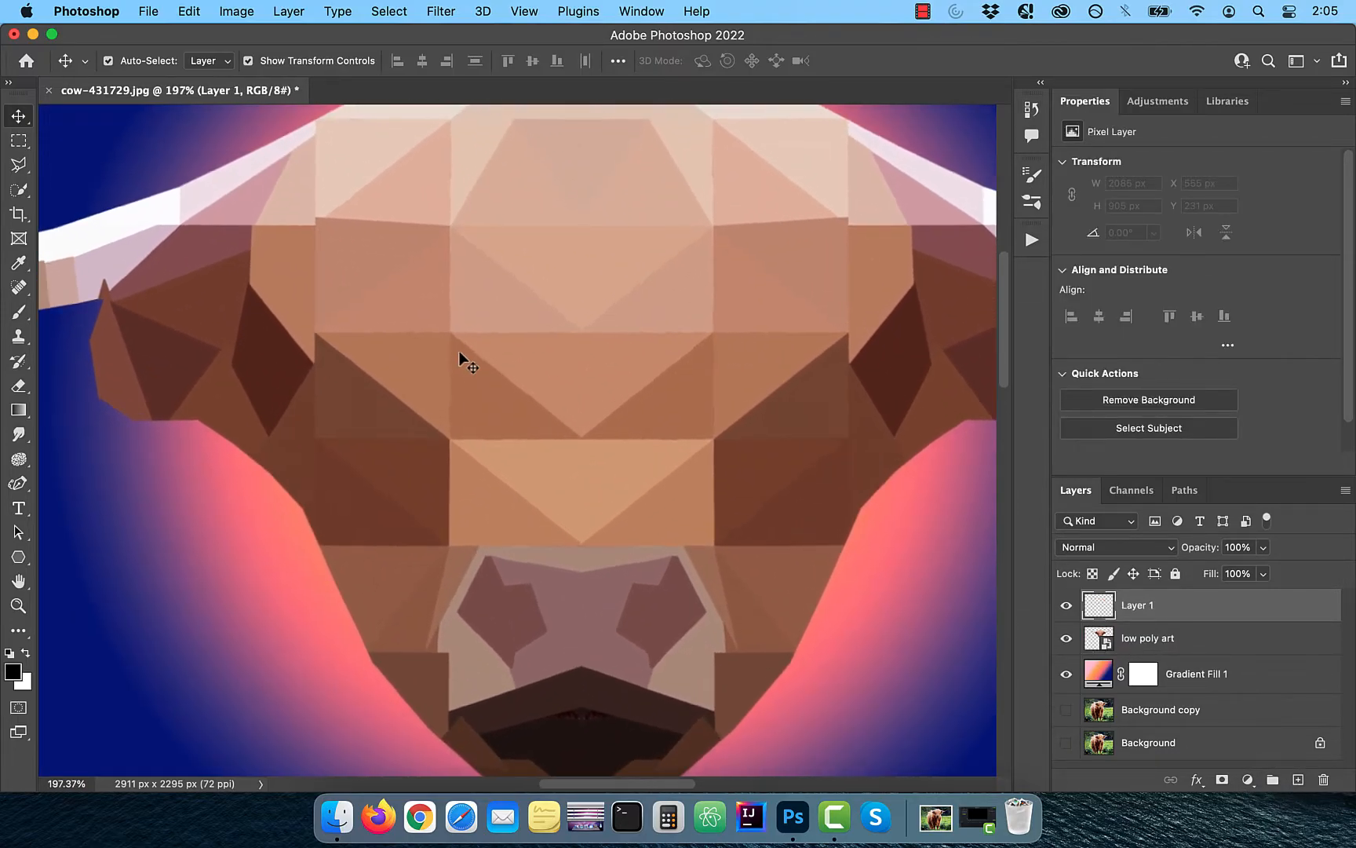
# Fill a small lassoed eye shape with pink foreground colour and drag a copy to the right of the forehead
pyautogui.click(1145, 637)
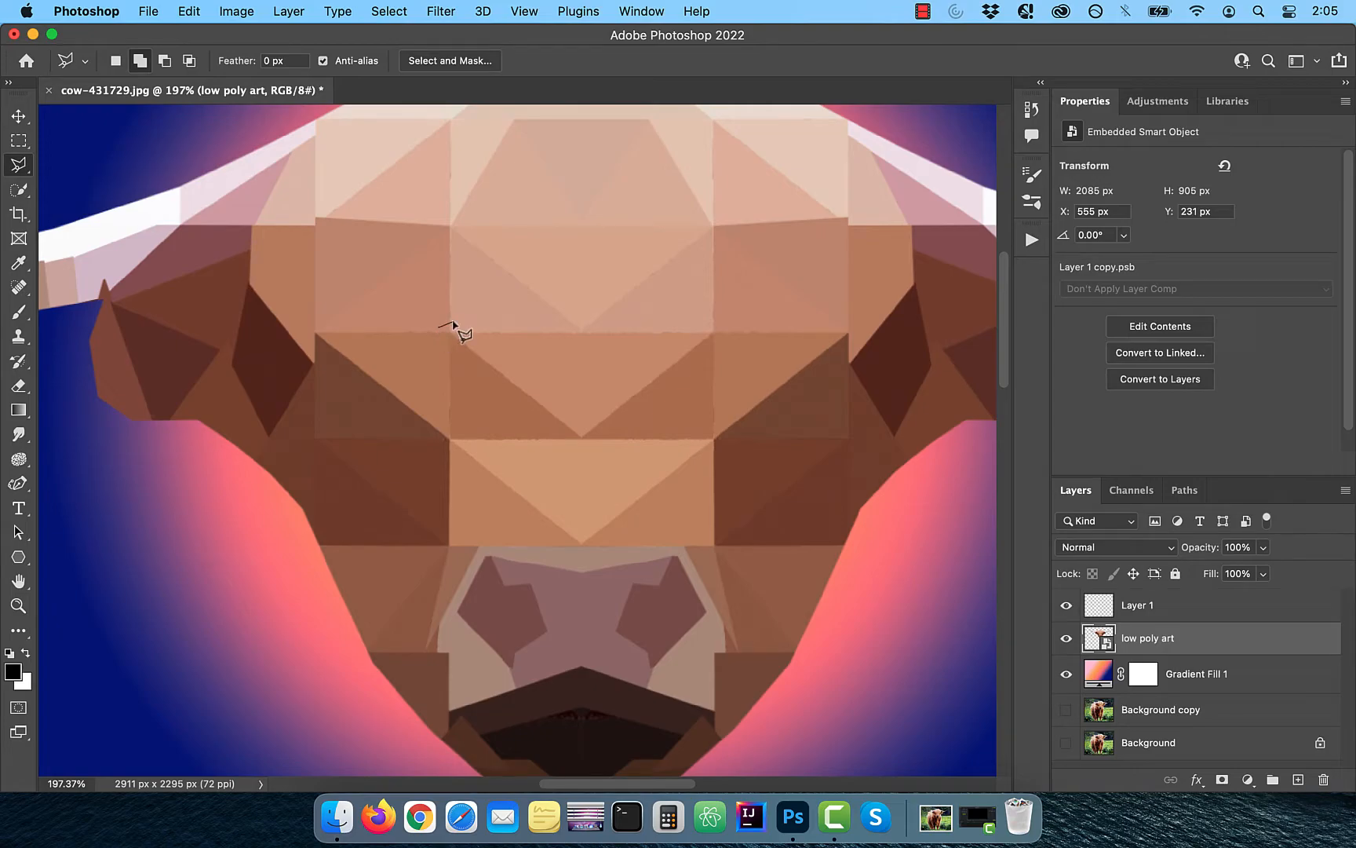
pyautogui.click(187, 11)
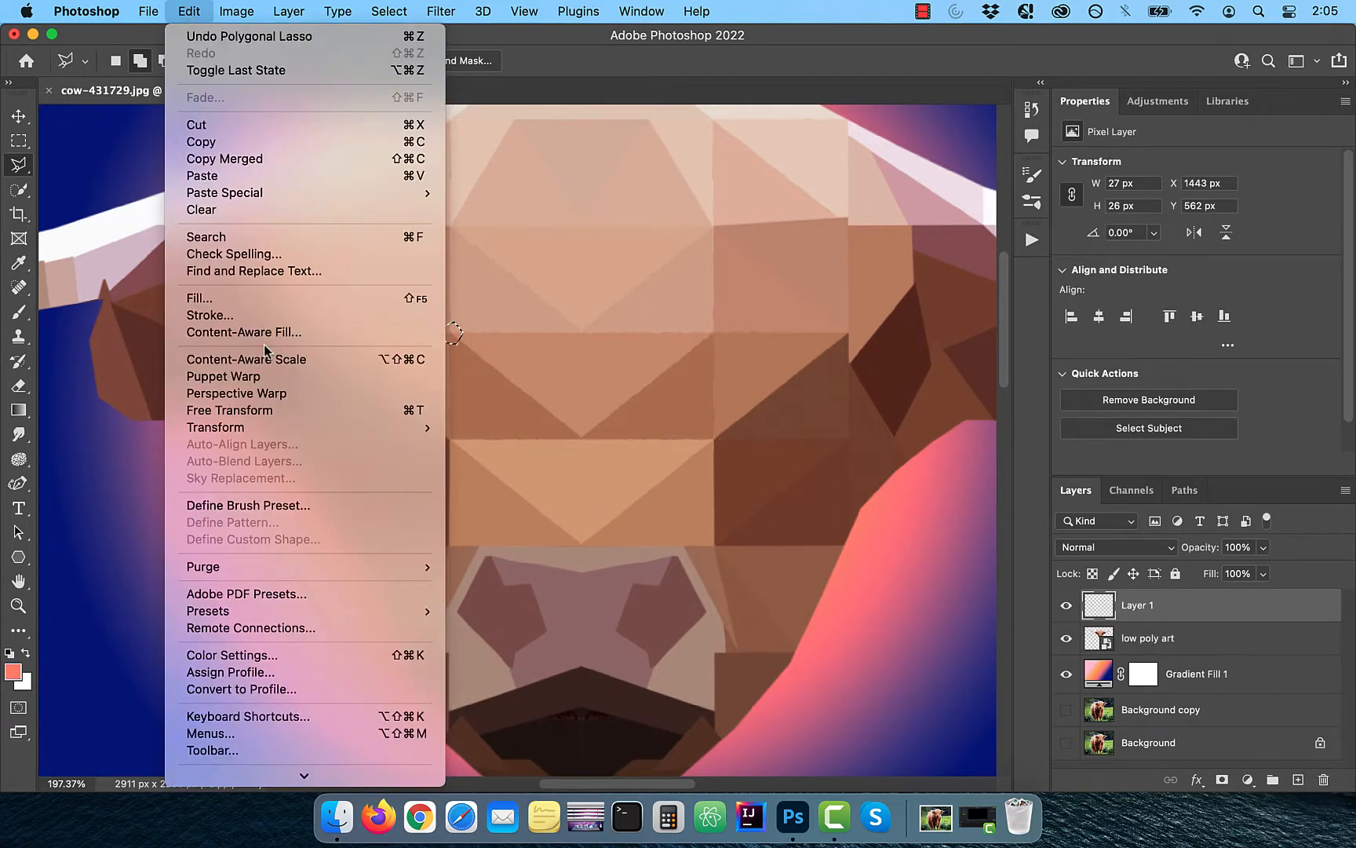
pyautogui.click(199, 298)
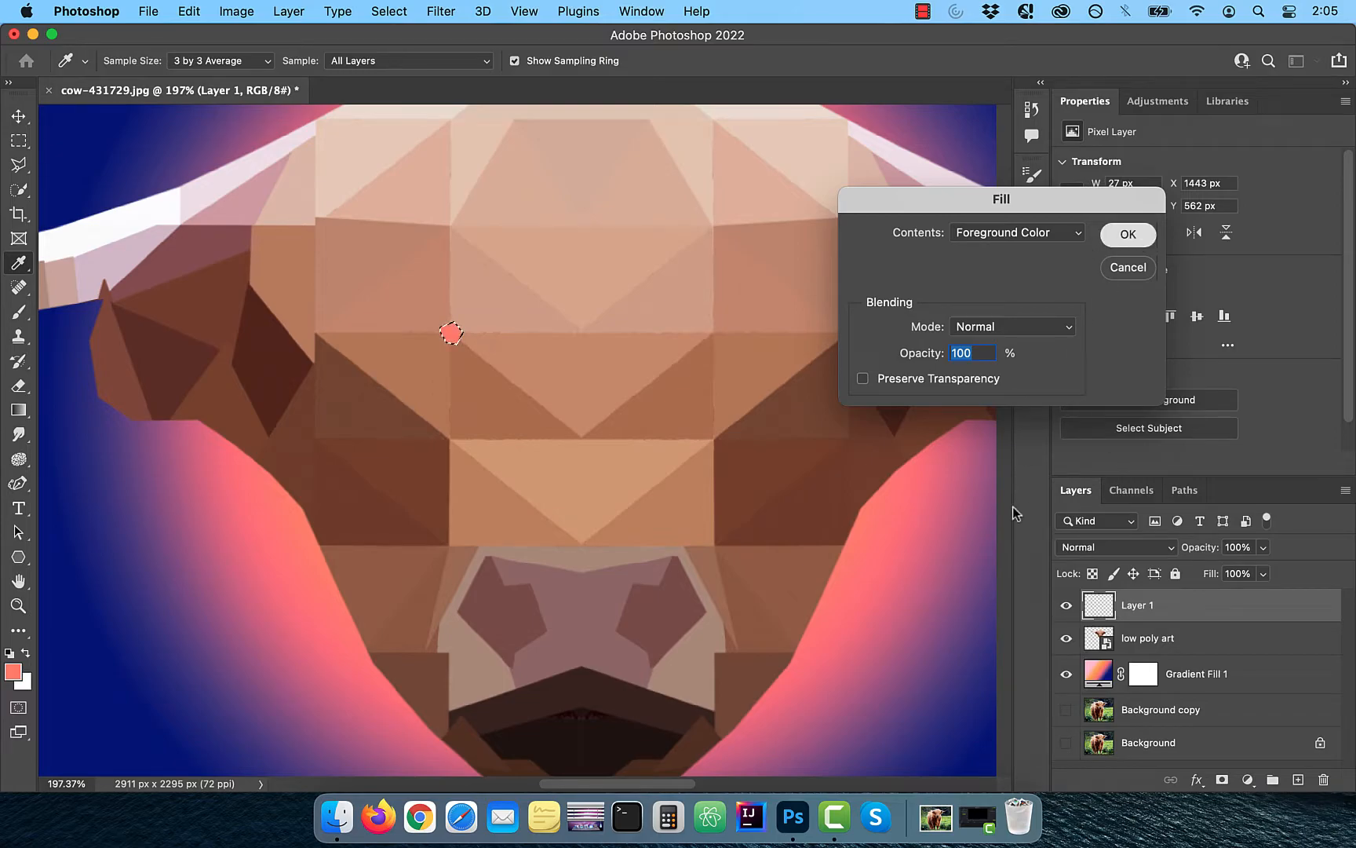
pyautogui.click(1126, 235)
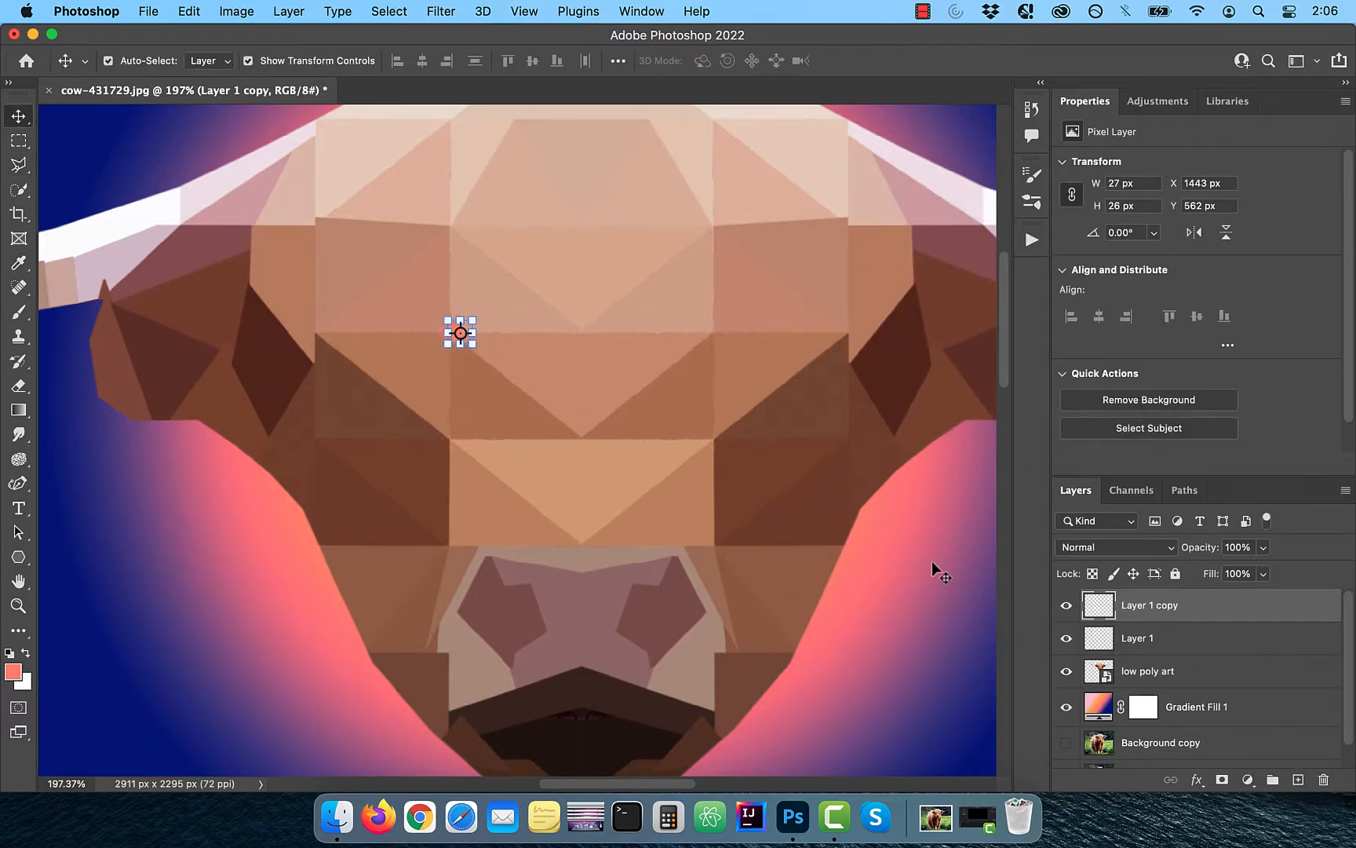
pyautogui.moveTo(459, 332); pyautogui.dragTo(714, 332)
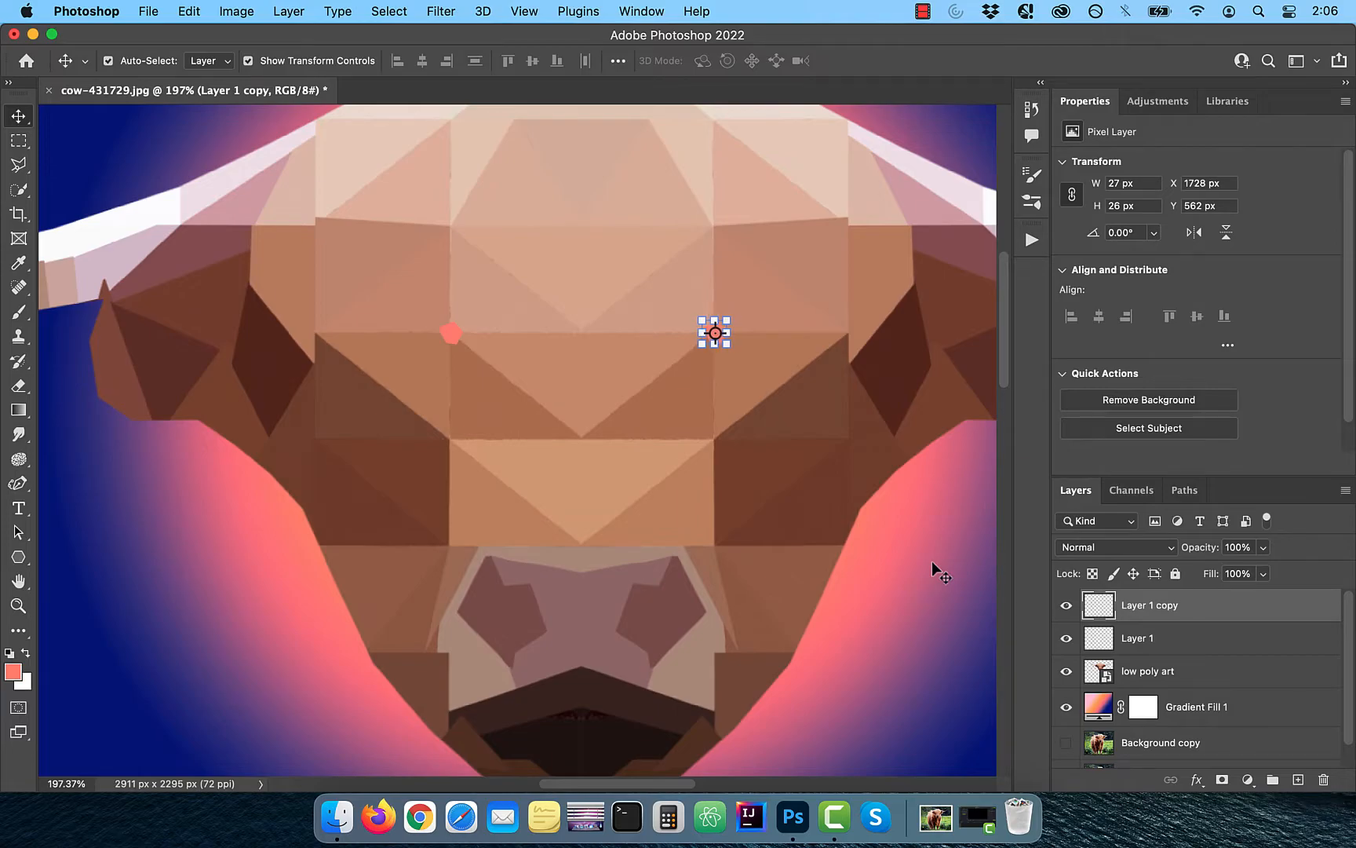